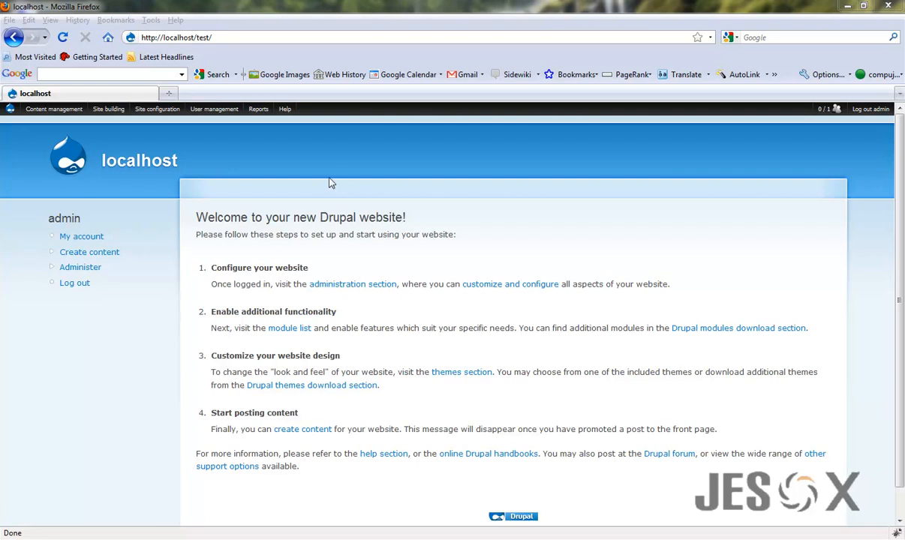
mouse_move(328, 180)
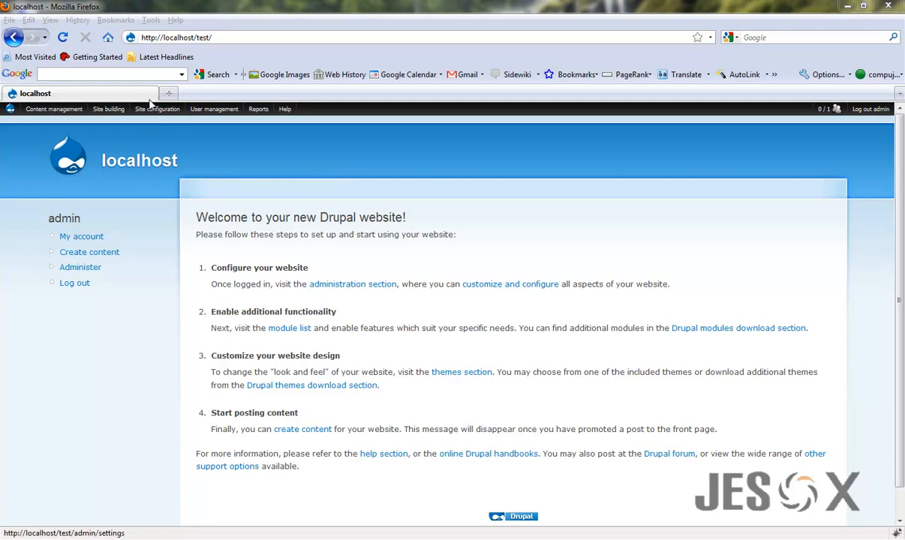
mouse_move(221, 471)
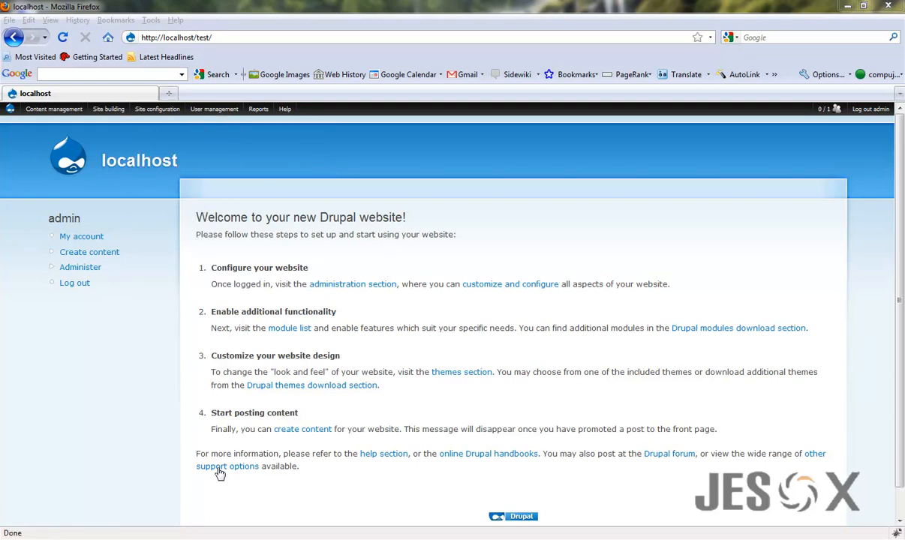
mouse_move(375, 184)
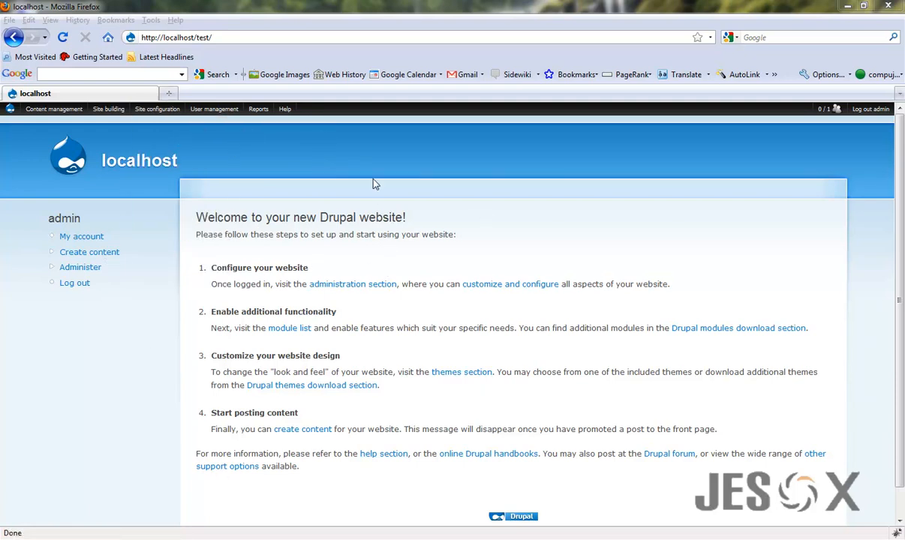
mouse_move(374, 213)
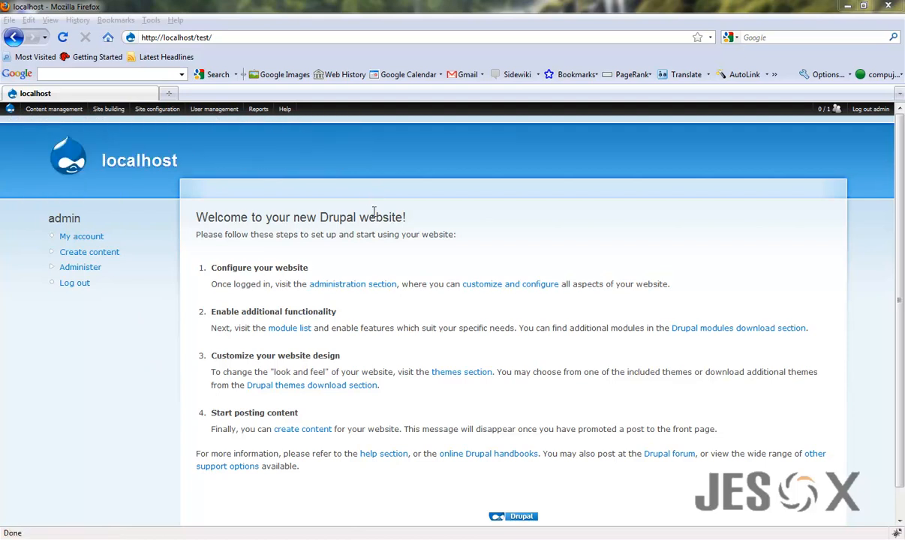
- Browse the Drupal admin menus, then load drupal.org/project/ckeditor in a new tab
left_click(54, 108)
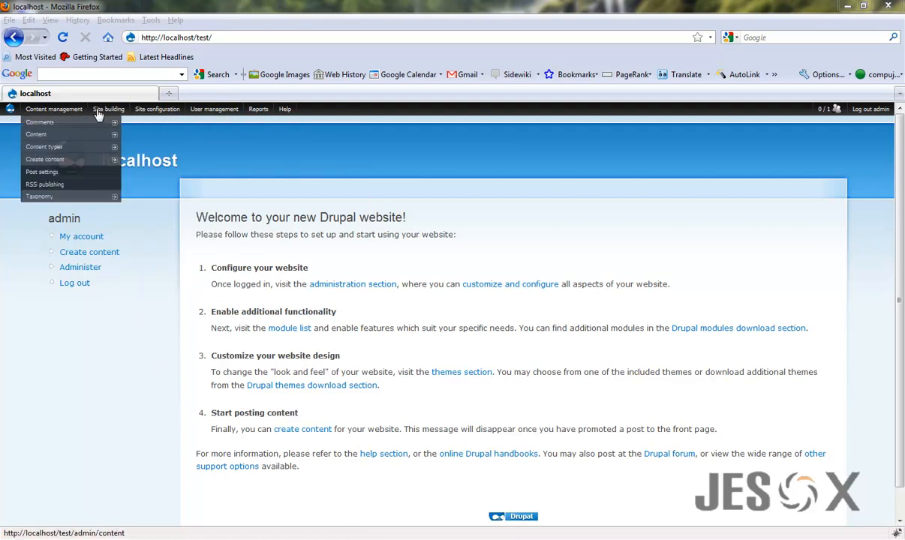
mouse_move(168, 93)
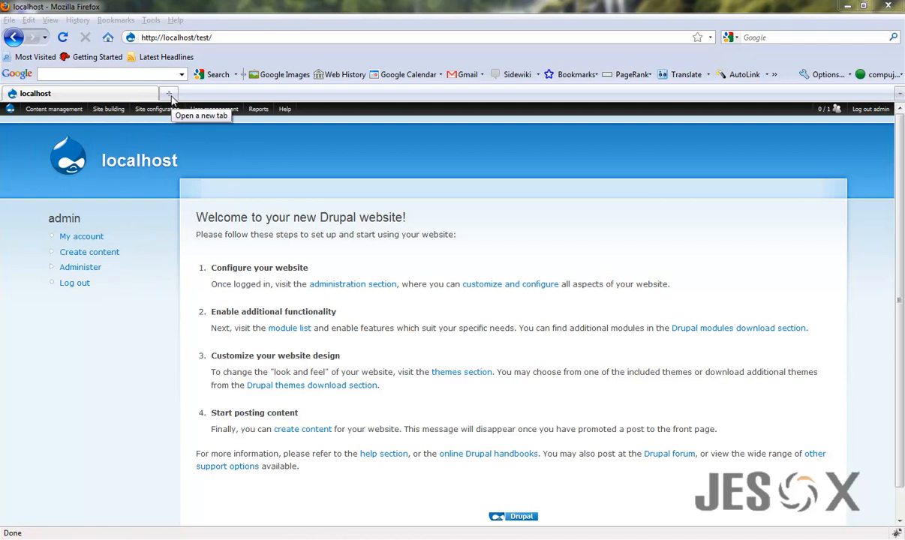
left_click(156, 108)
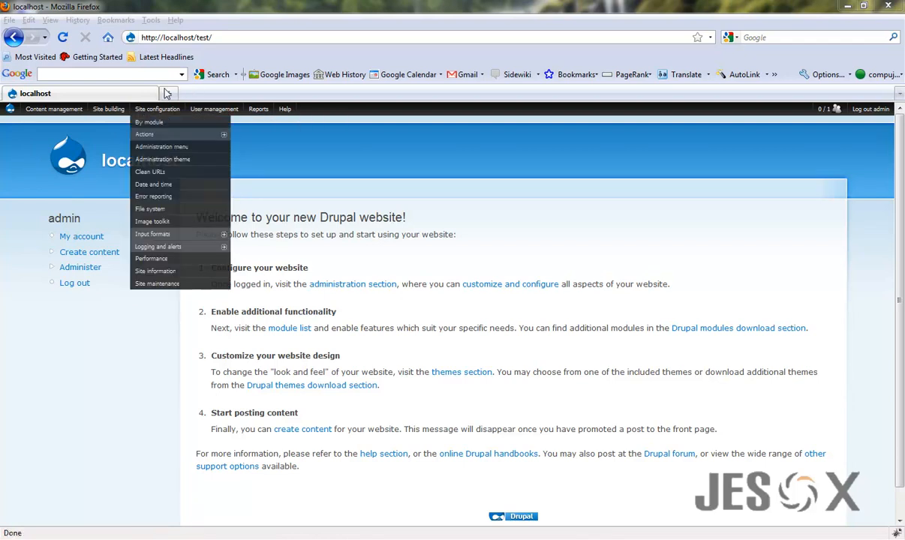
left_click(324, 93)
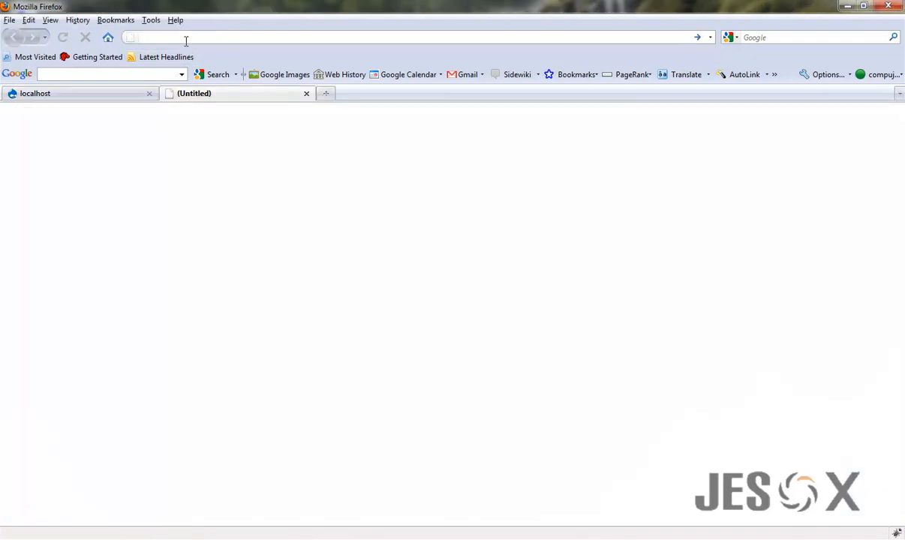
type("drupal.org/project/ckeditor")
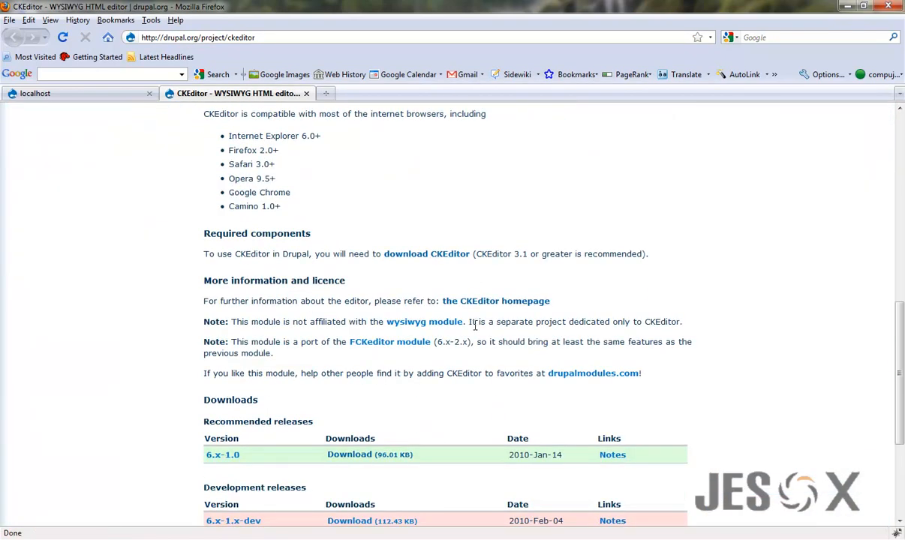
- Follow the module page's 'download CKEditor' link to ckeditor.com/download
scroll("down", 3)
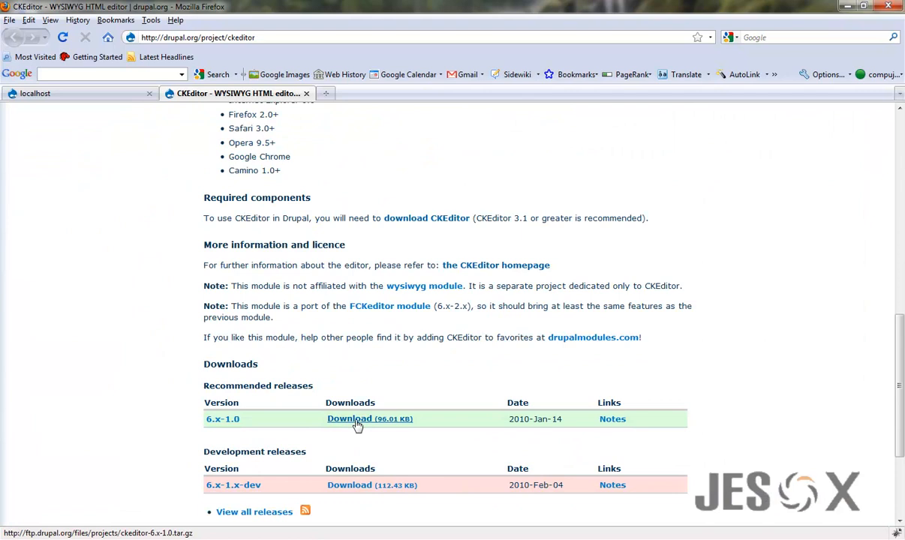
mouse_move(333, 286)
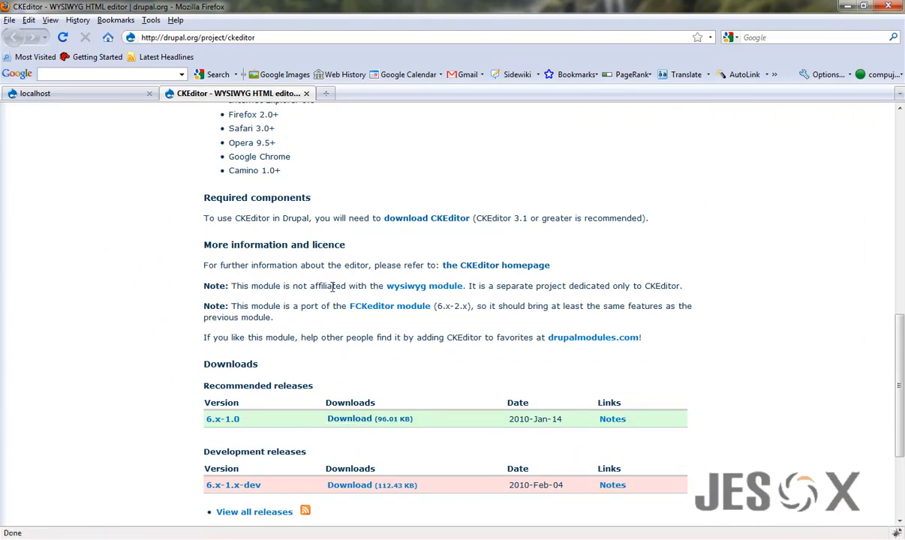
scroll("up", 3)
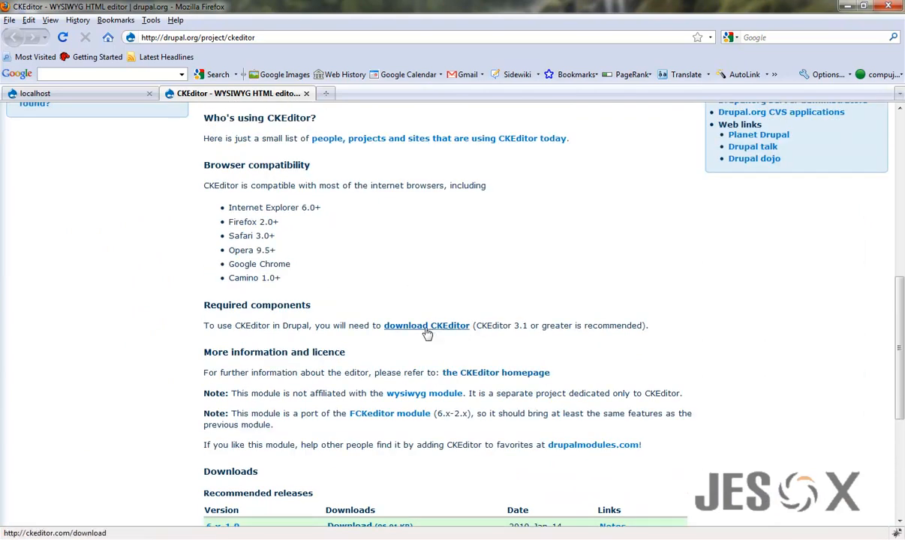
left_click(426, 324)
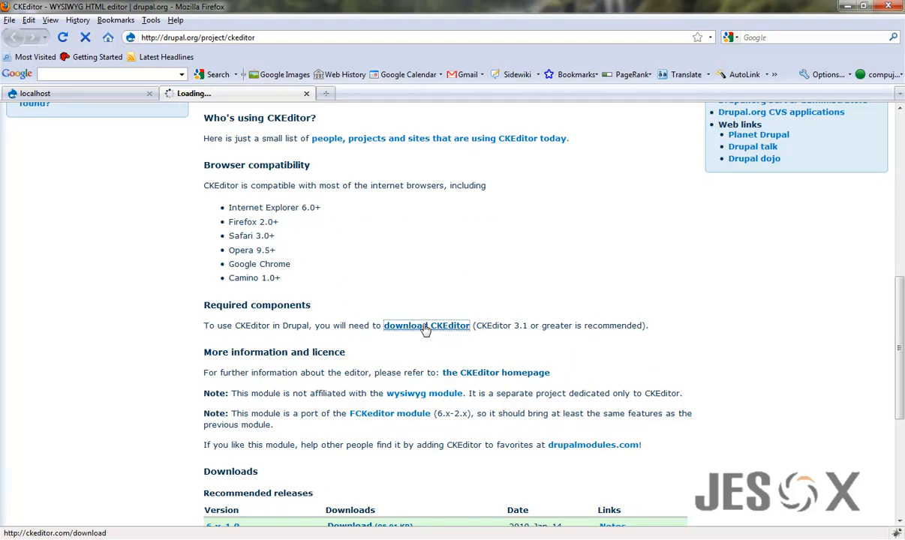
left_click(426, 324)
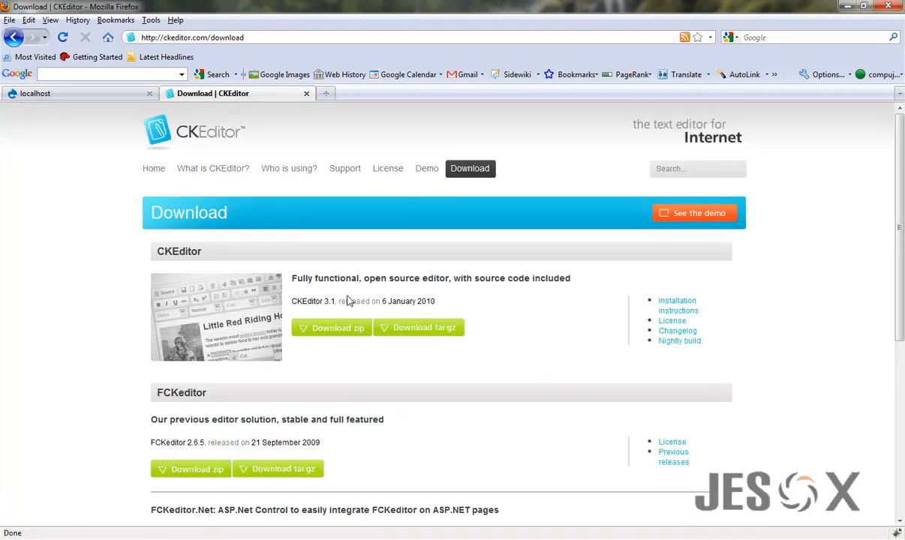
mouse_move(339, 327)
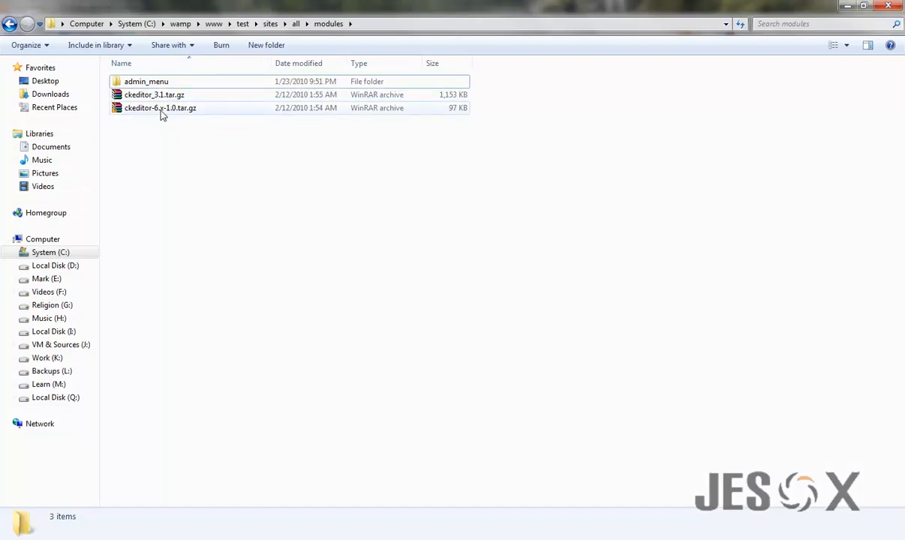
- Extract ckeditor-6.x-1.0.tar.gz into the site's modules folder
left_click(159, 108)
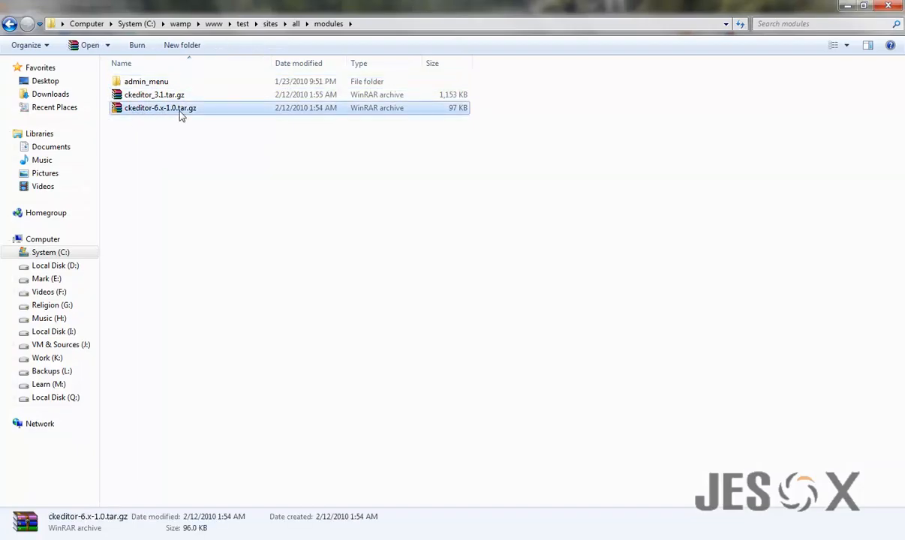
double_click(159, 108)
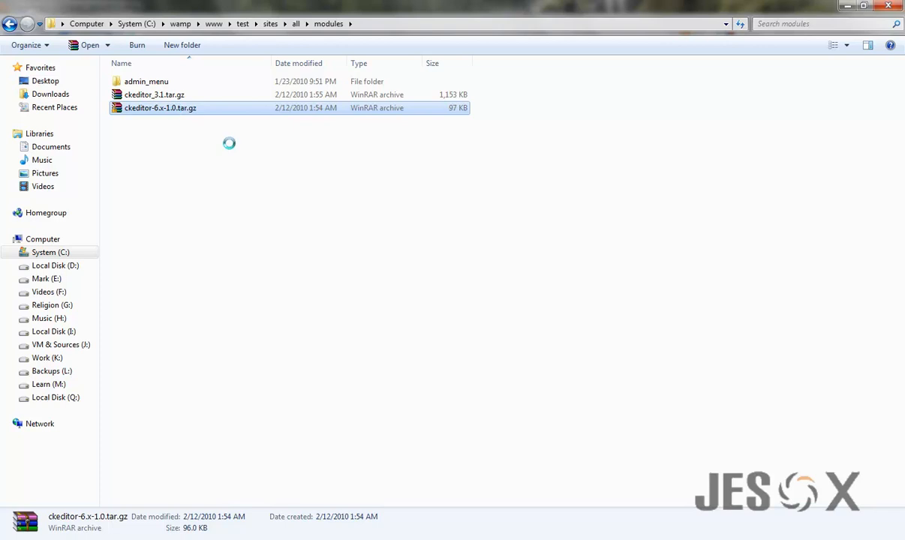
right_click(159, 108)
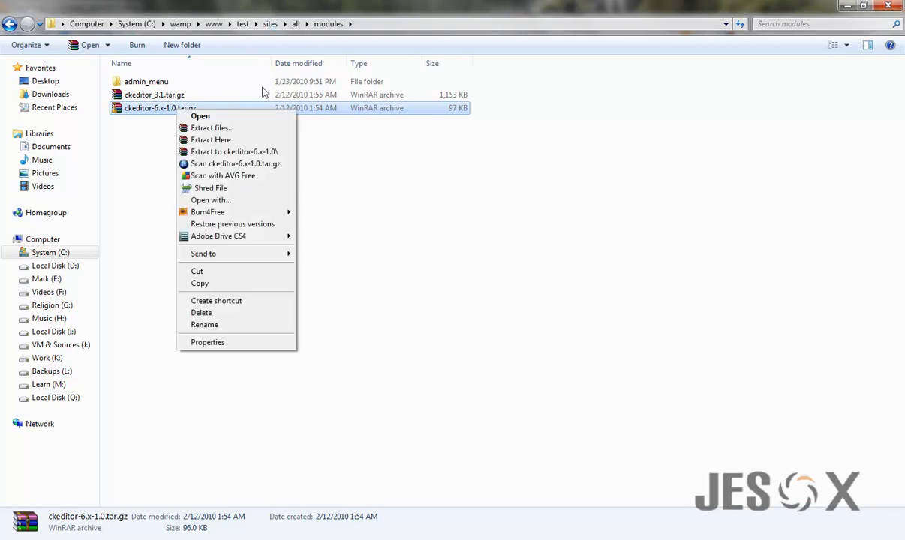
left_click(210, 139)
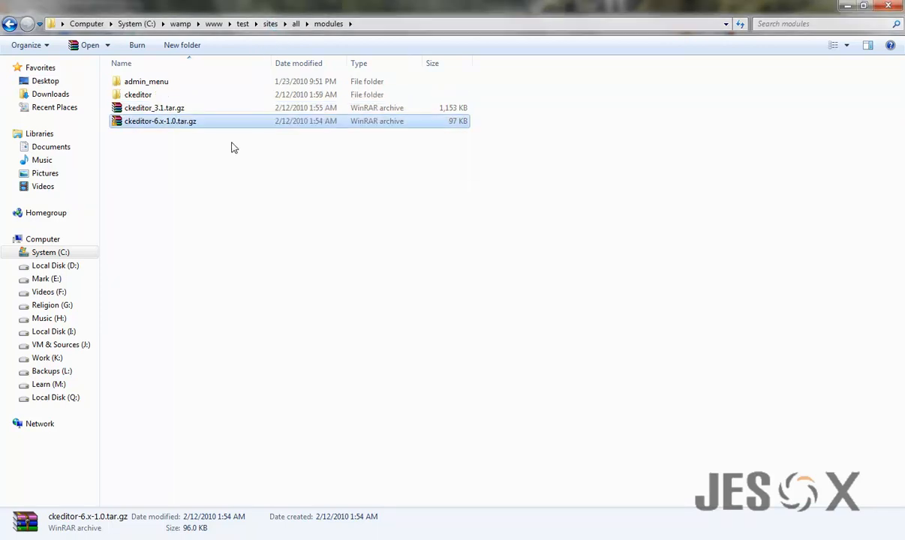
mouse_move(153, 108)
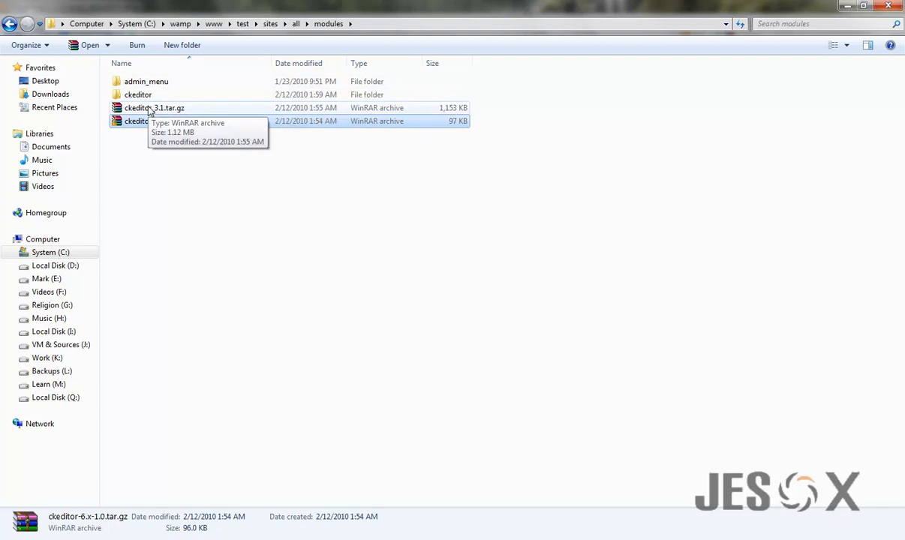
- Extract ckeditor_3.1.tar.gz inside the new ckeditor module folder and view the library folder
left_click(153, 108)
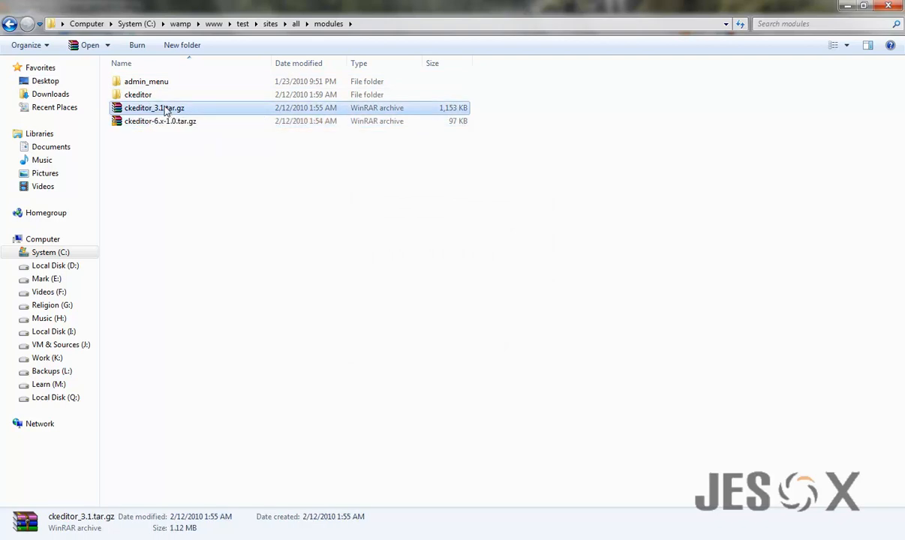
double_click(138, 81)
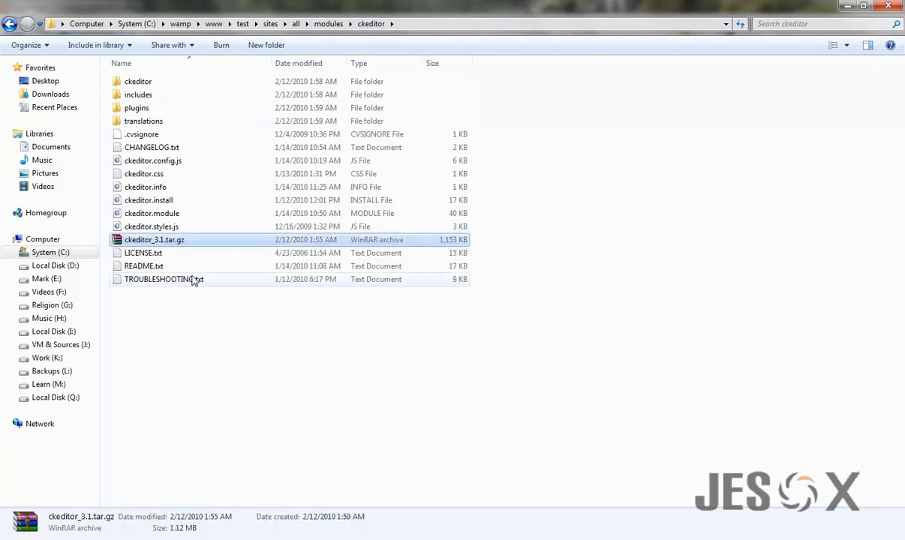
right_click(153, 240)
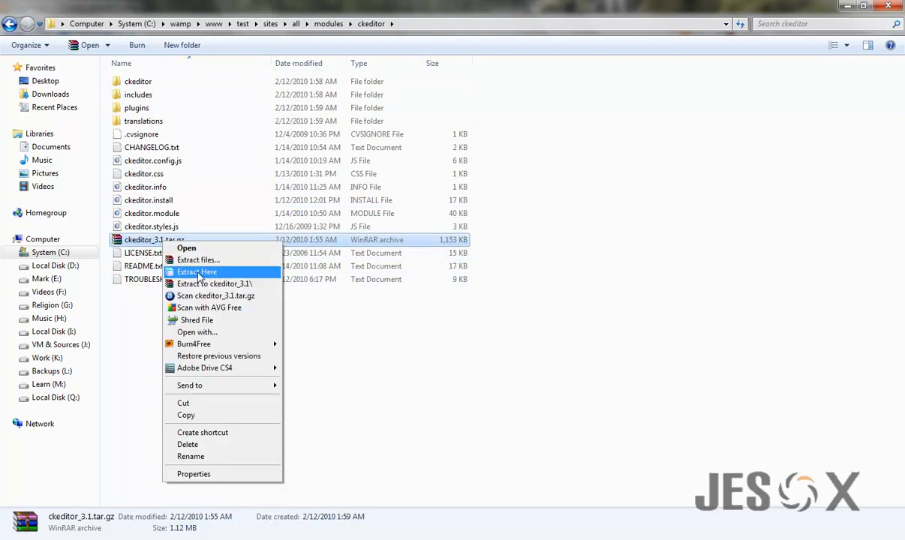
left_click(196, 272)
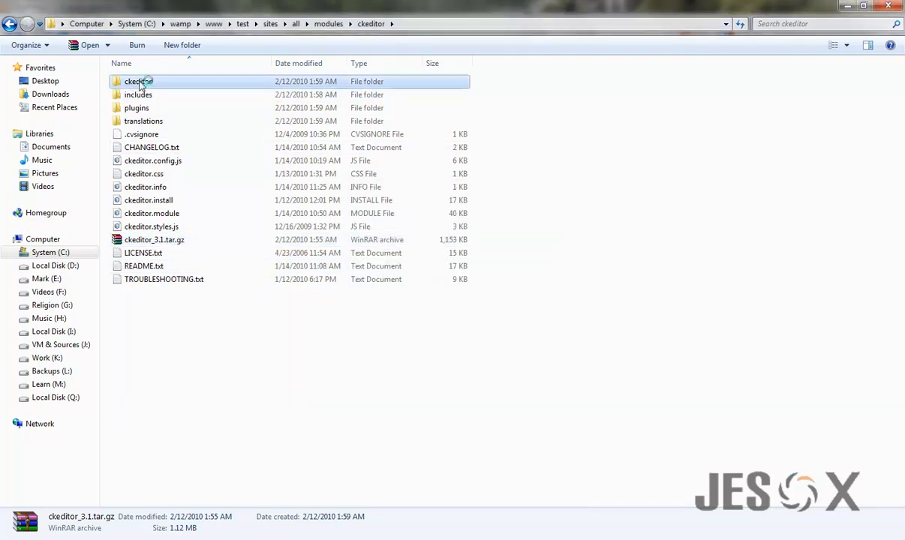
double_click(138, 81)
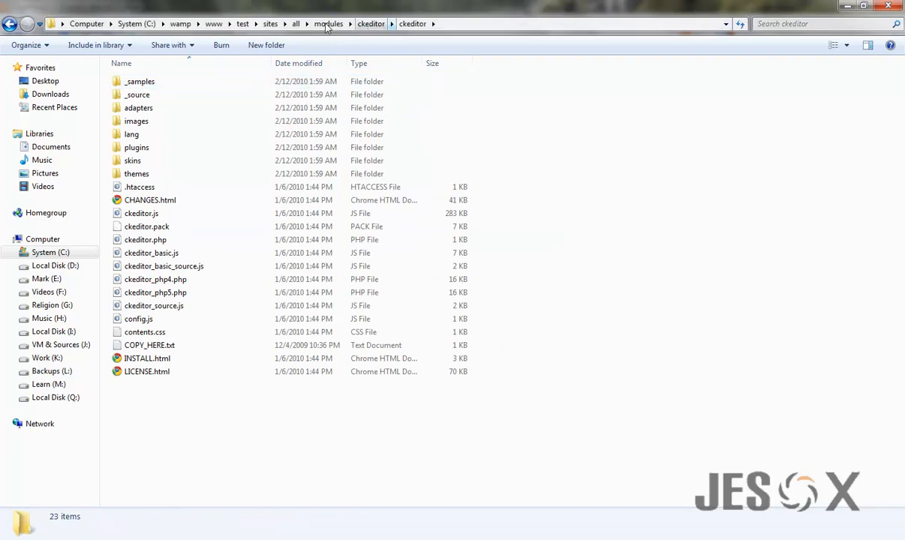
mouse_move(322, 28)
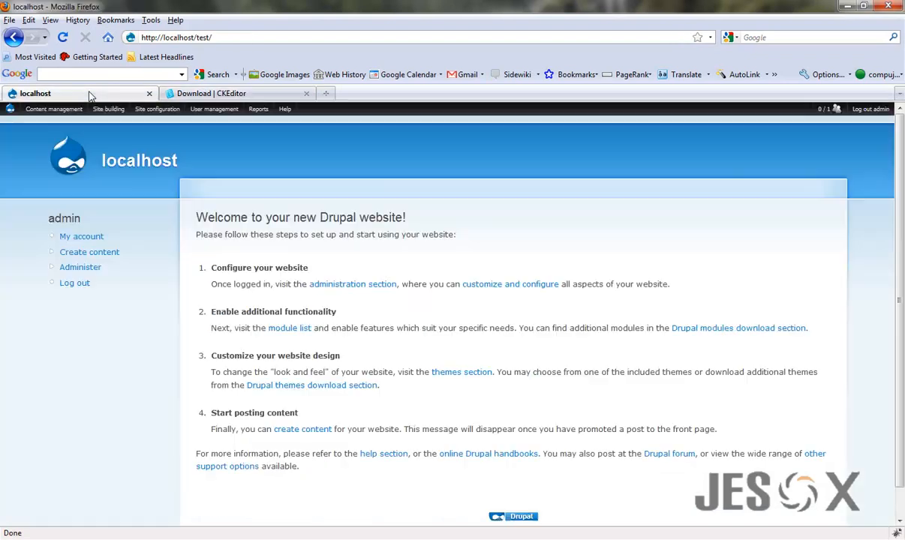
- Enable the CKEditor module on the Modules page and save the configuration
left_click(108, 108)
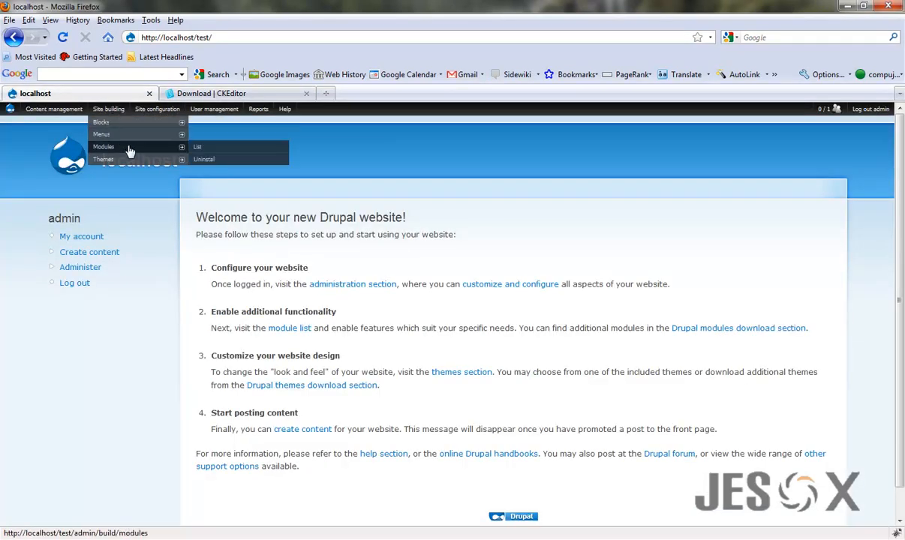
left_click(198, 147)
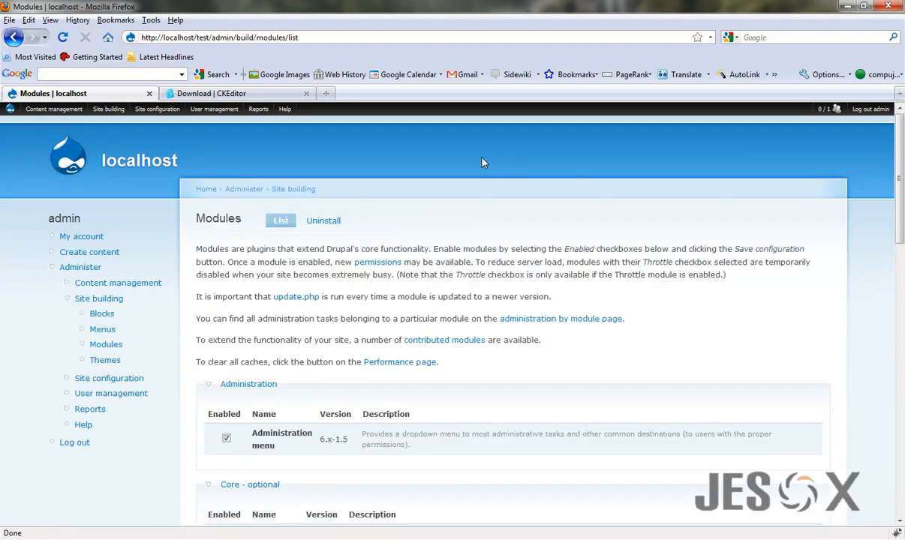
scroll("down", 3)
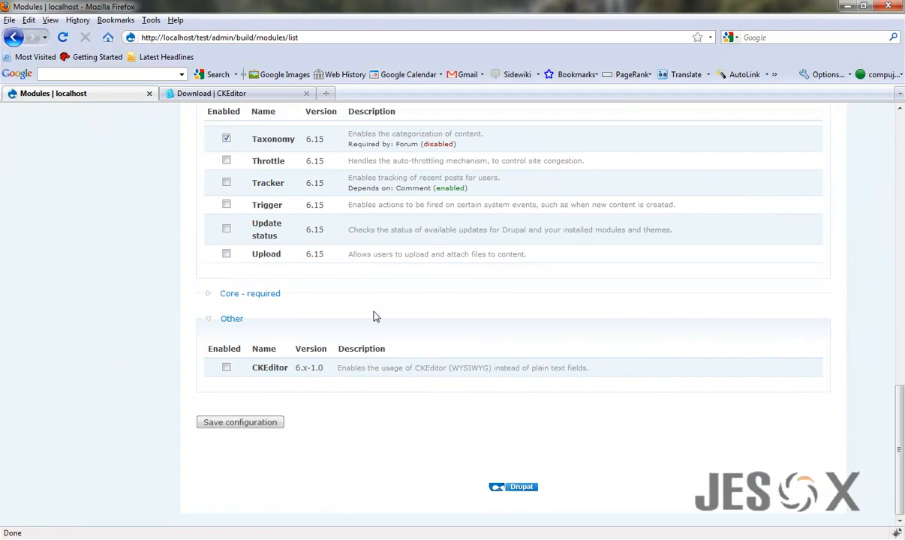
left_click(225, 368)
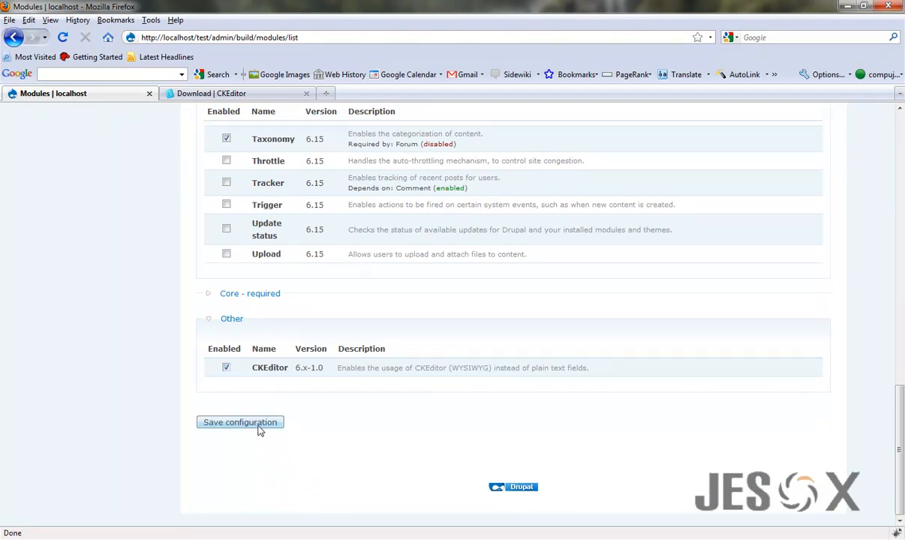
left_click(240, 422)
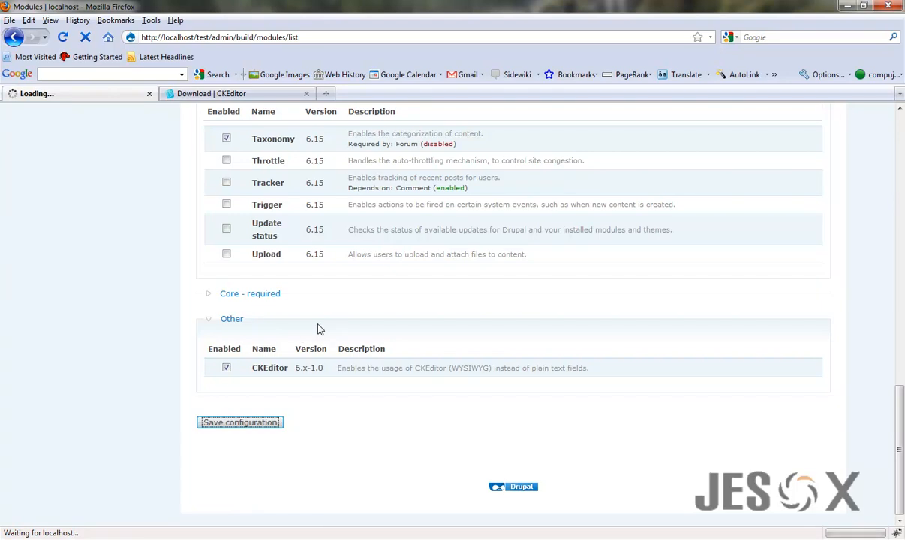
mouse_move(365, 310)
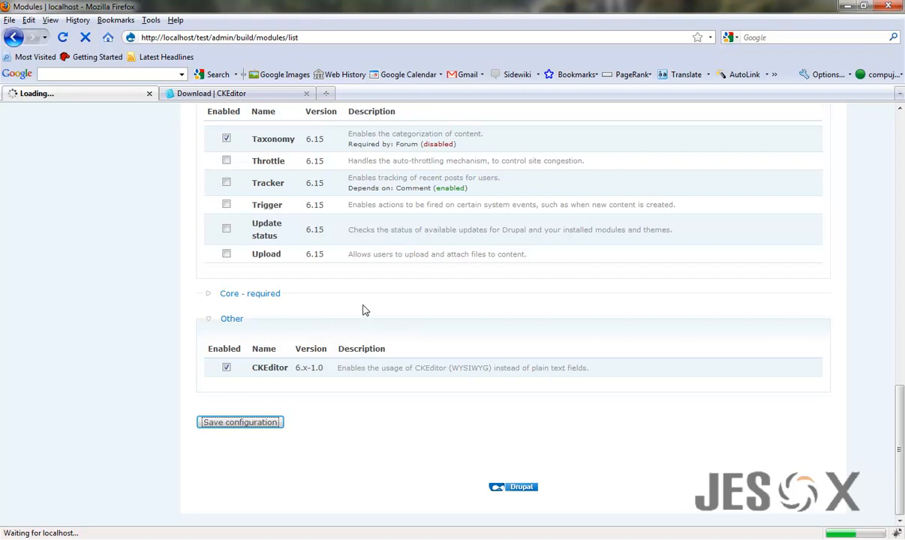
left_click(240, 422)
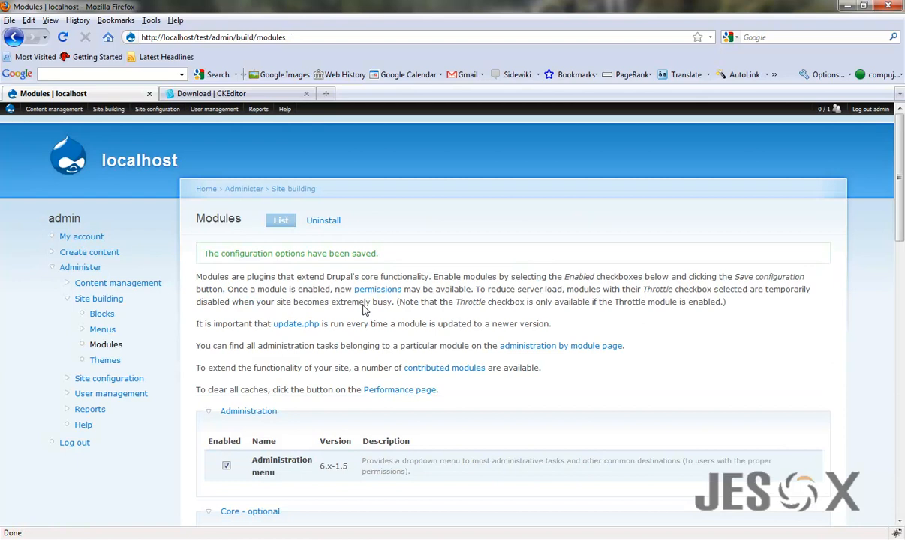
mouse_move(177, 294)
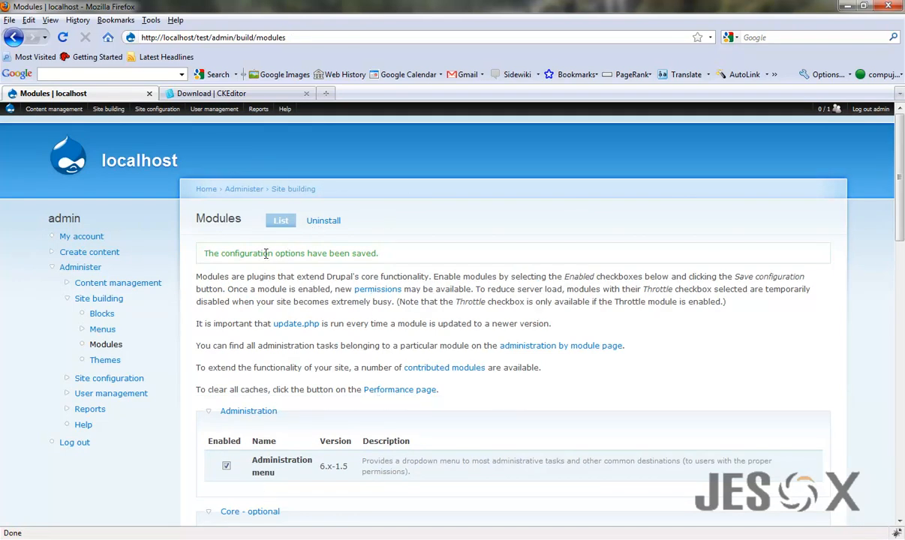
double_click(246, 252)
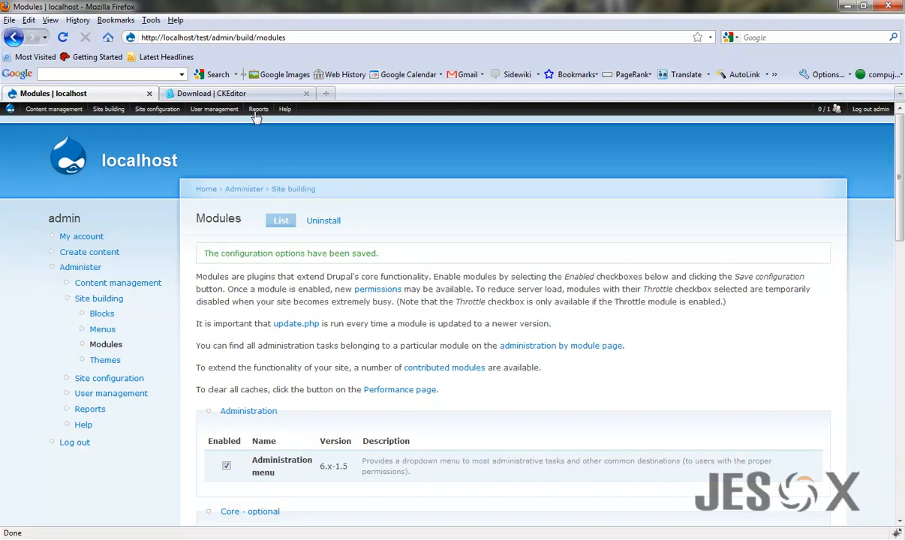
- Grant 'access ckeditor' to the authenticated user role on the Permissions page
left_click(213, 108)
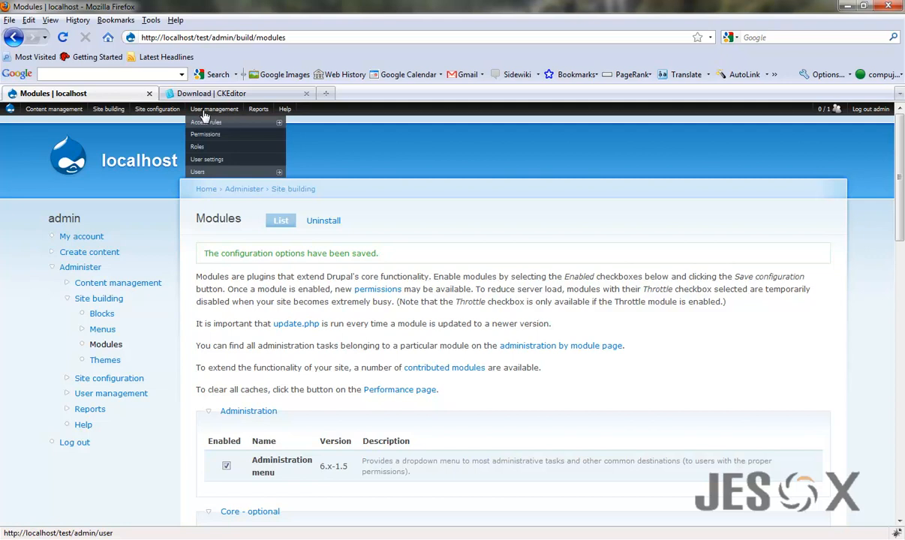
left_click(207, 121)
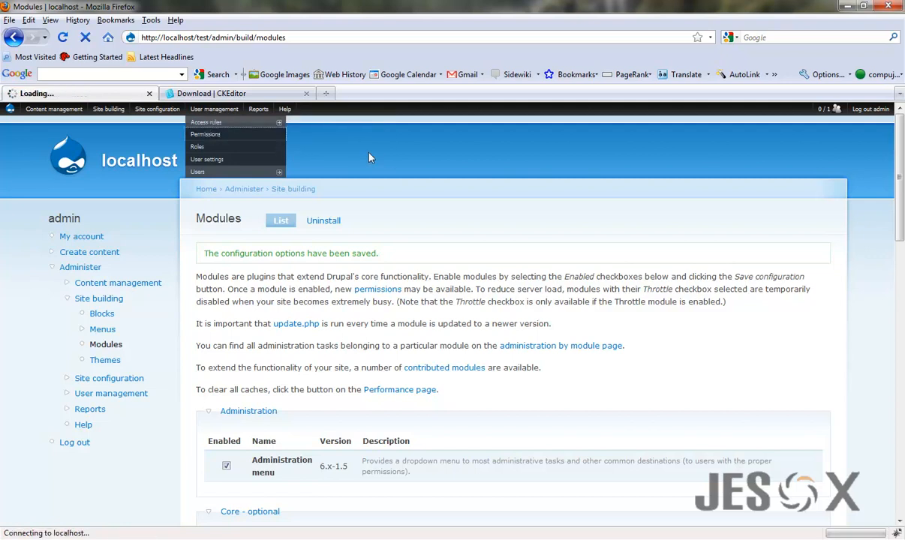
left_click(204, 135)
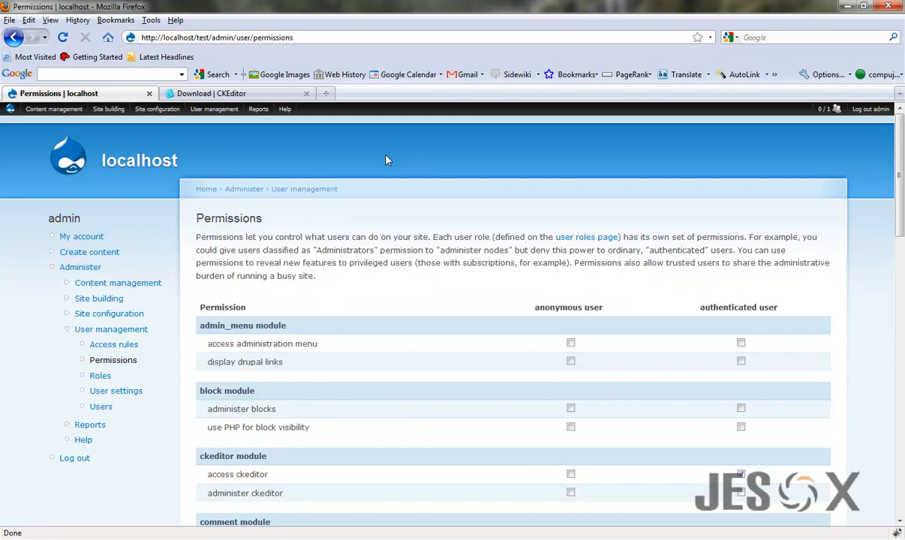
scroll("down", 3)
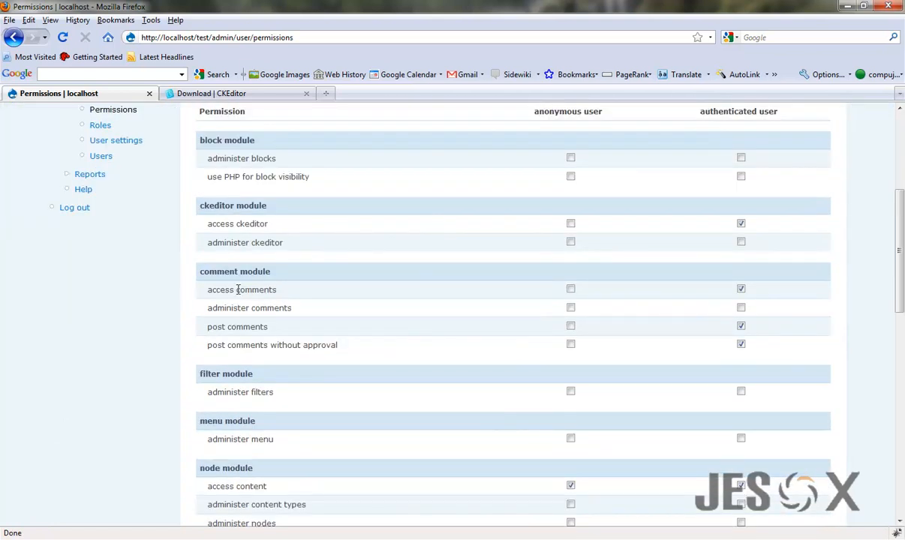
mouse_move(753, 234)
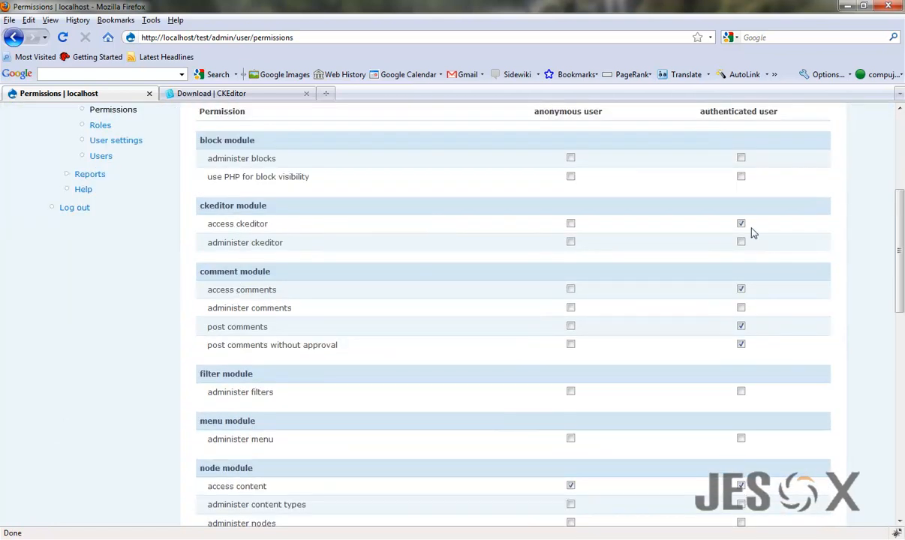
left_click(741, 222)
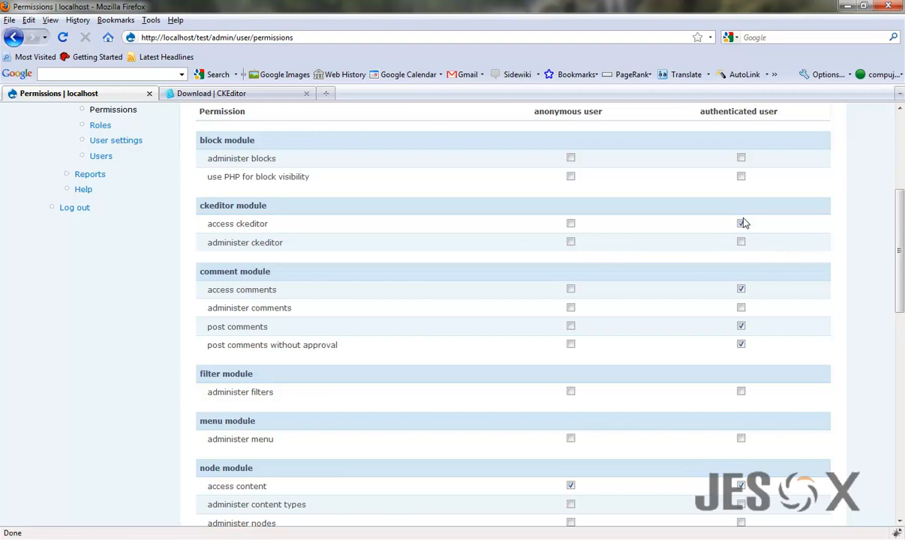
scroll("down", 3)
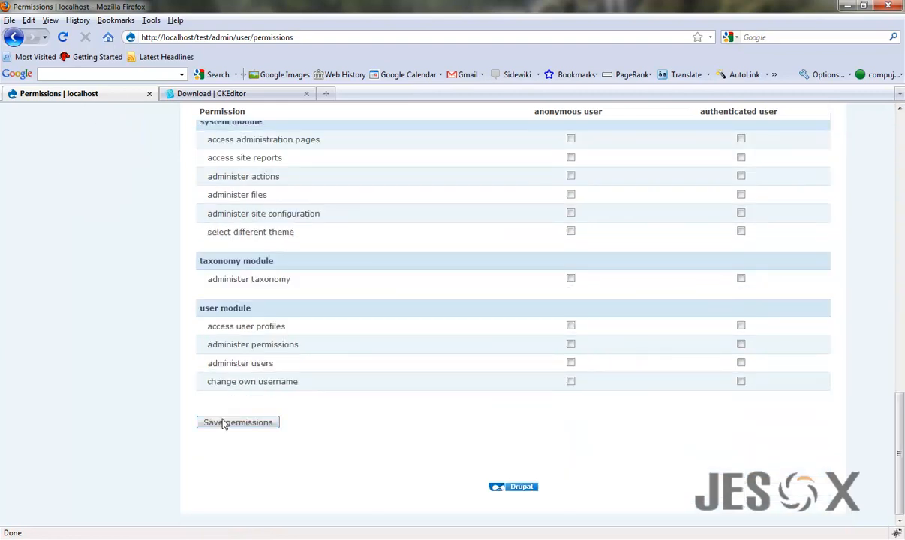
scroll("up", 3)
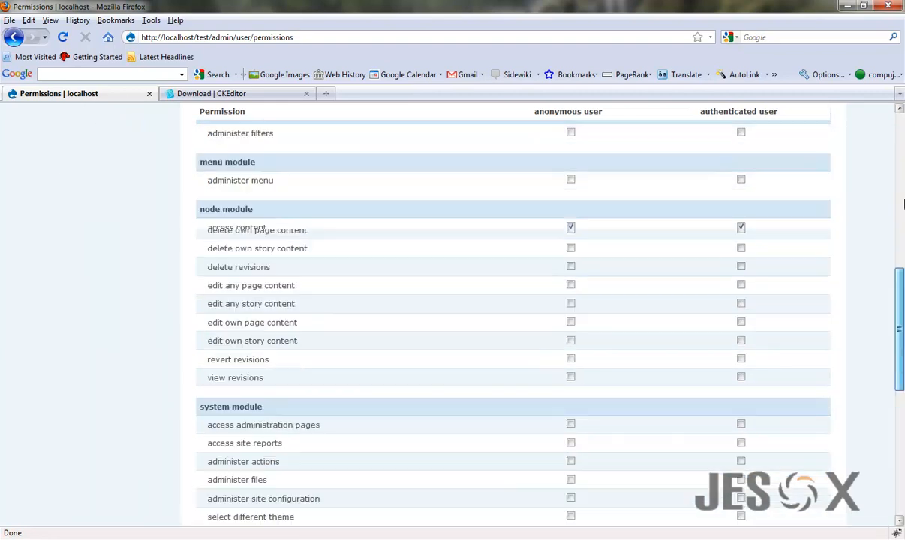
- Browse the Site configuration menu toward the CKEditor settings
left_click(156, 108)
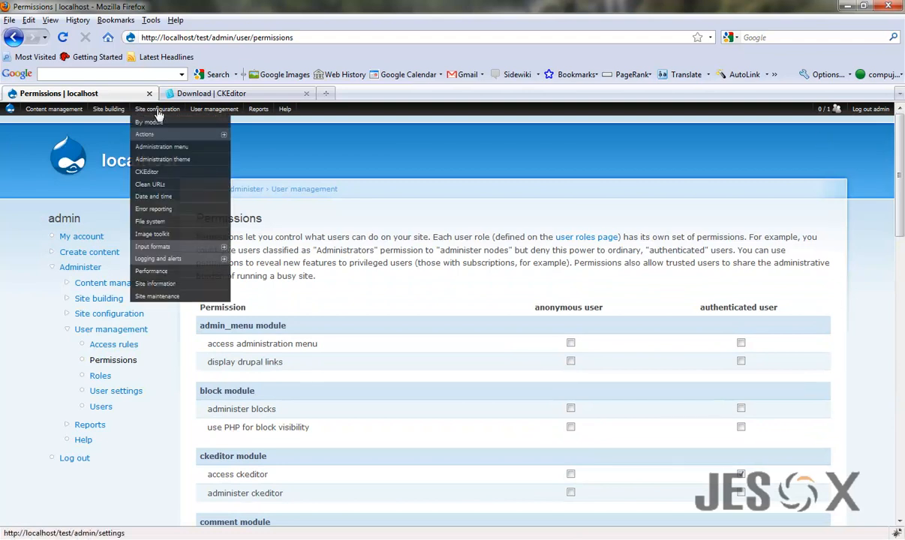
left_click(147, 171)
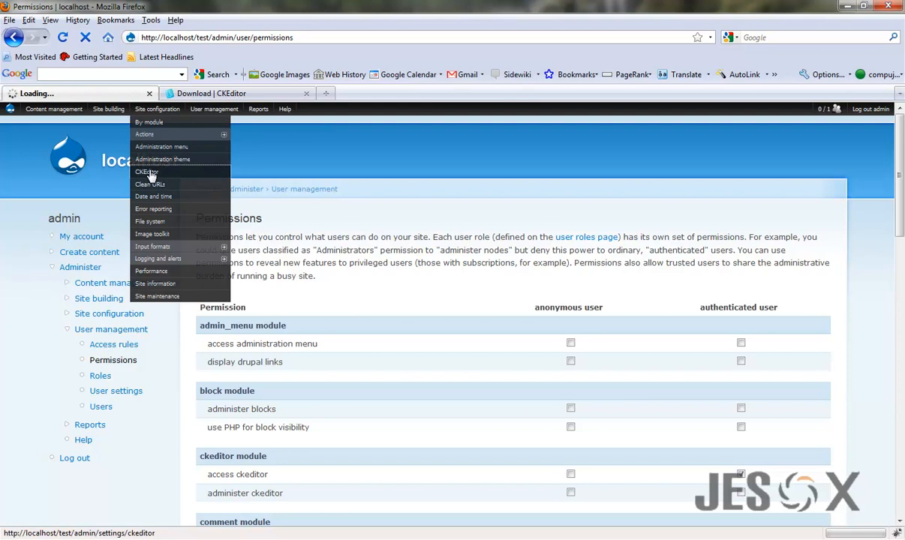
- From the CKEditor settings page, edit the Advanced profile
left_click(147, 171)
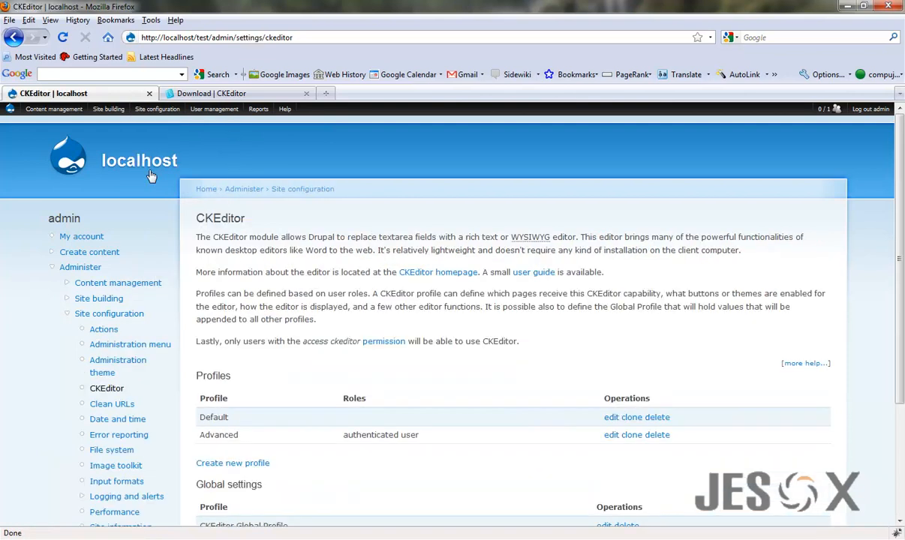
scroll("down", 3)
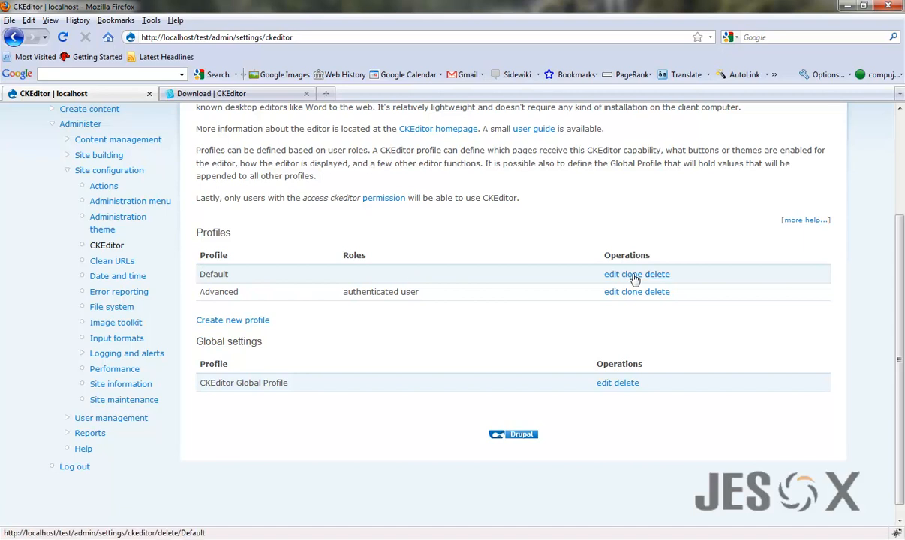
mouse_move(459, 308)
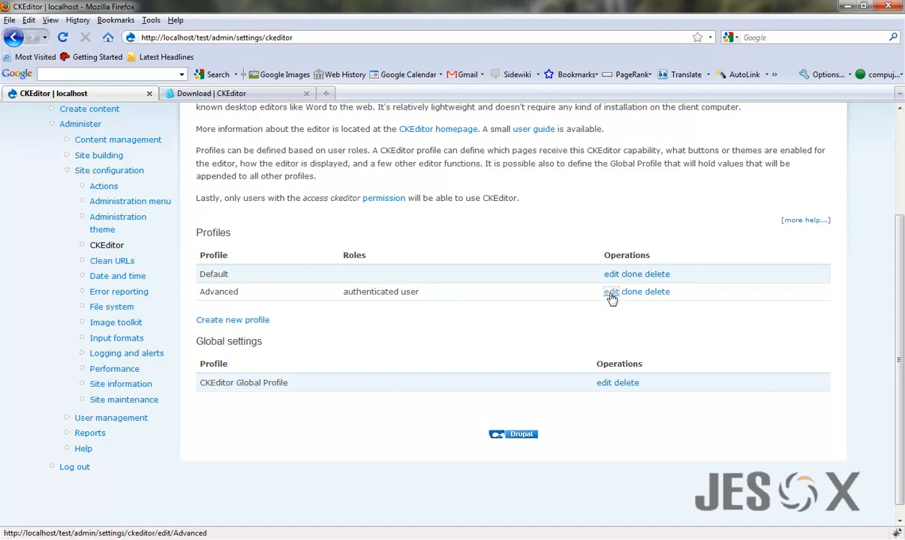
left_click(609, 291)
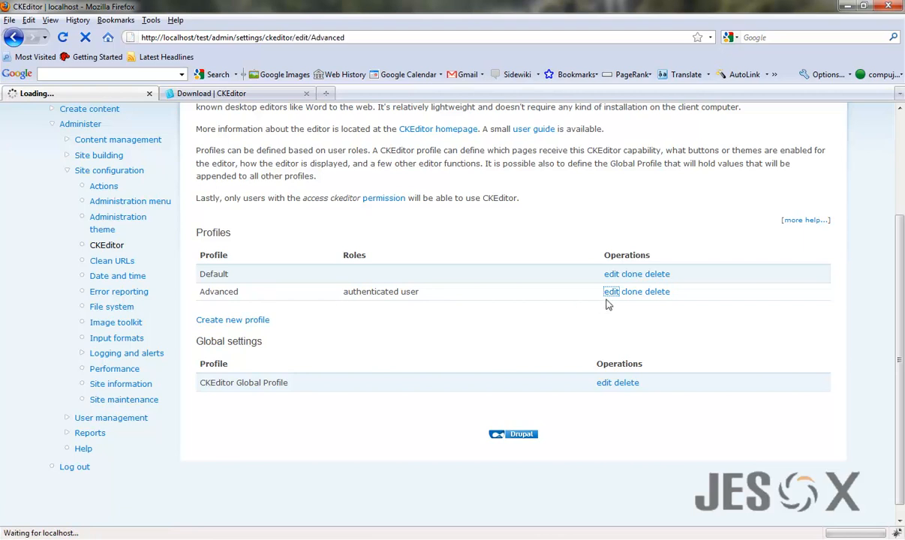
left_click(609, 291)
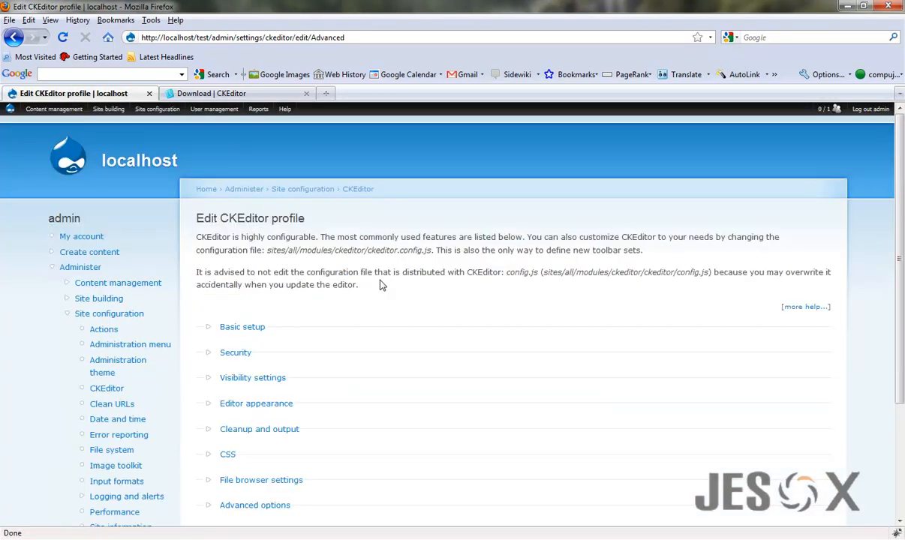
left_click(242, 327)
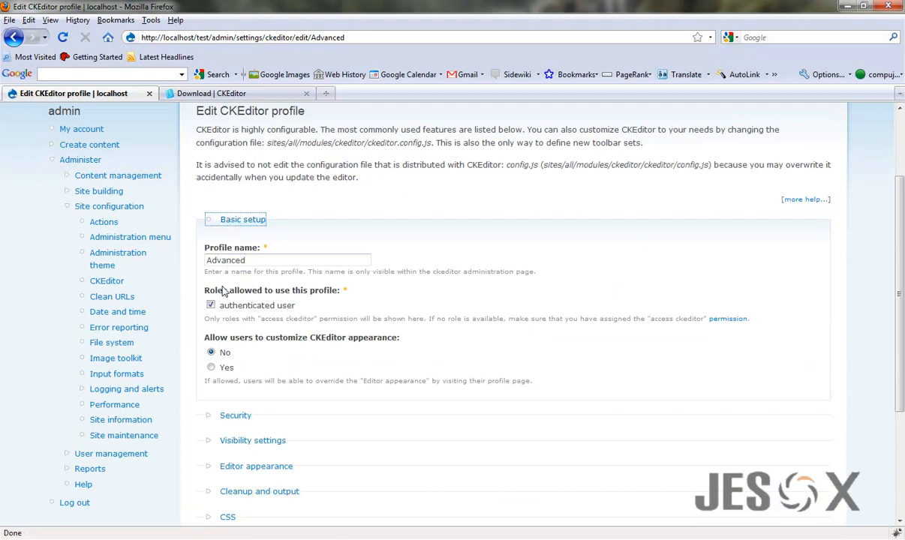
mouse_move(367, 299)
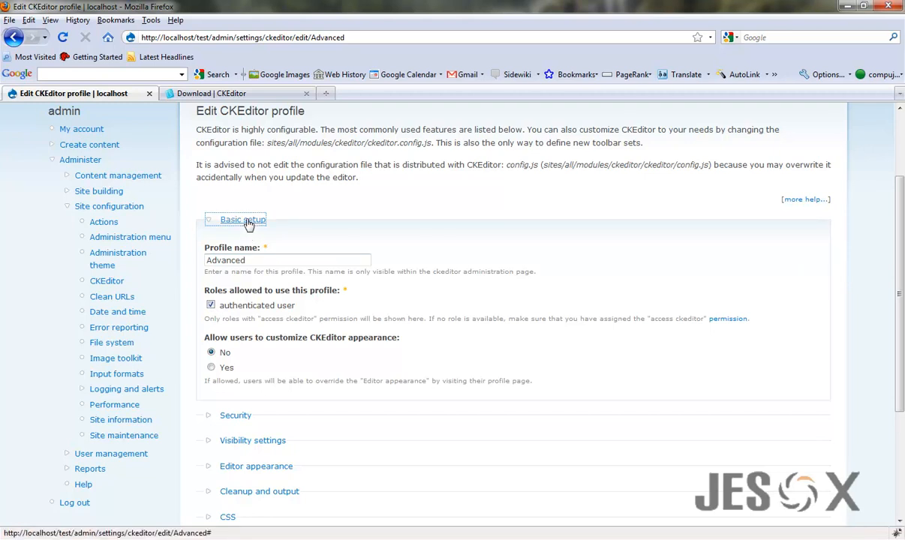
left_click(243, 219)
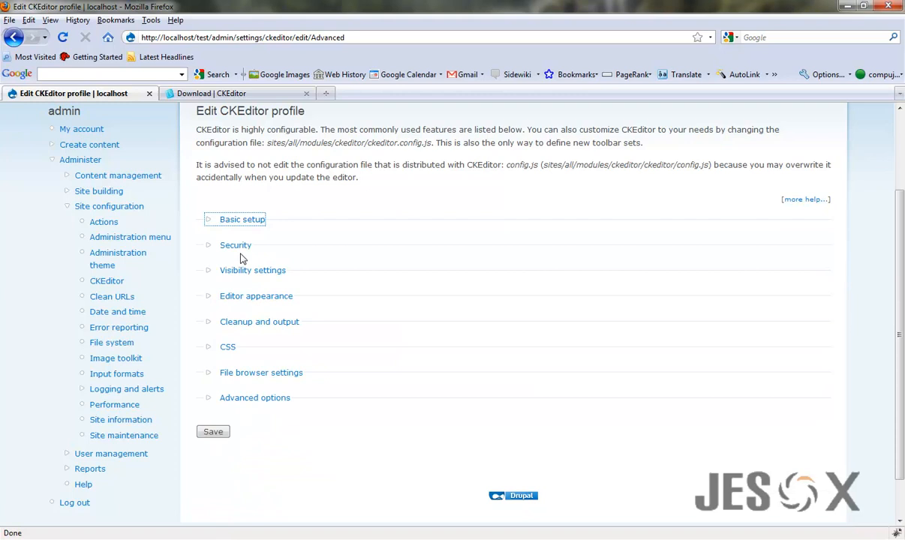
left_click(235, 244)
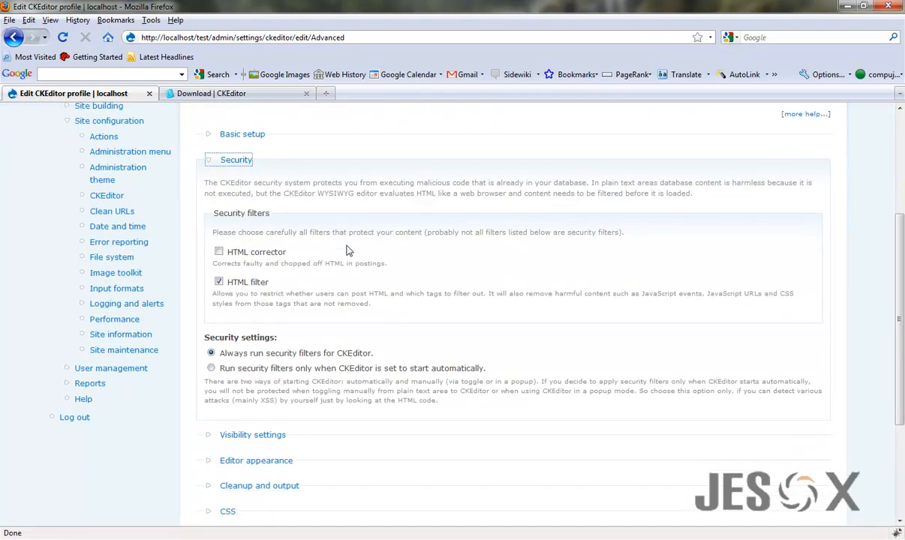
scroll("down", 3)
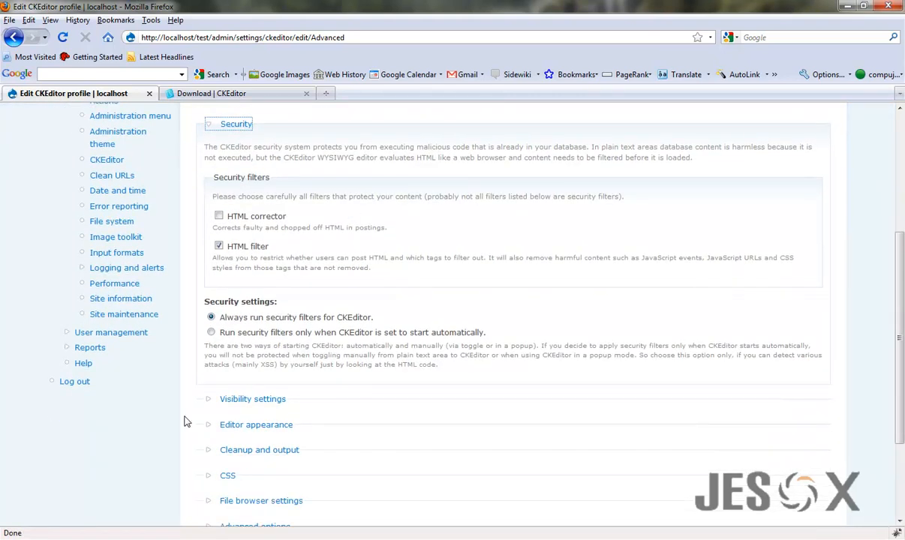
mouse_move(279, 282)
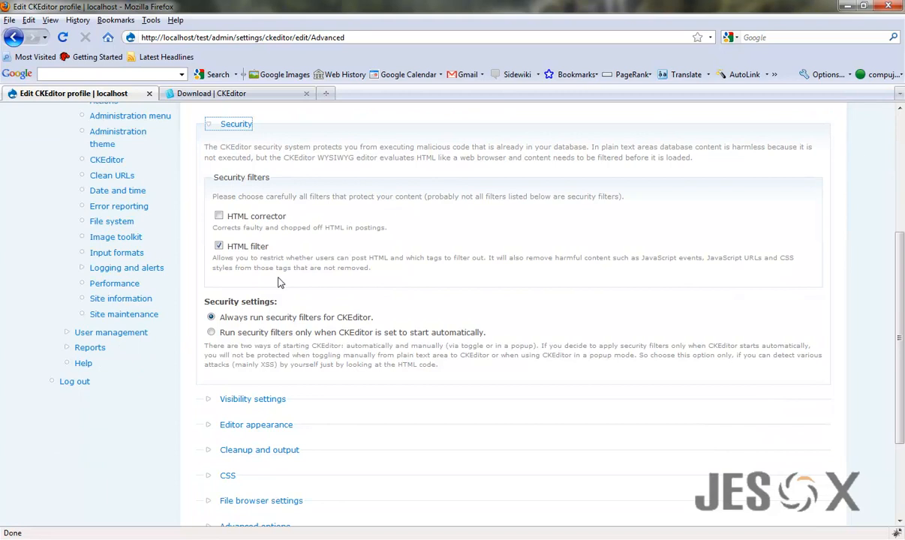
mouse_move(257, 253)
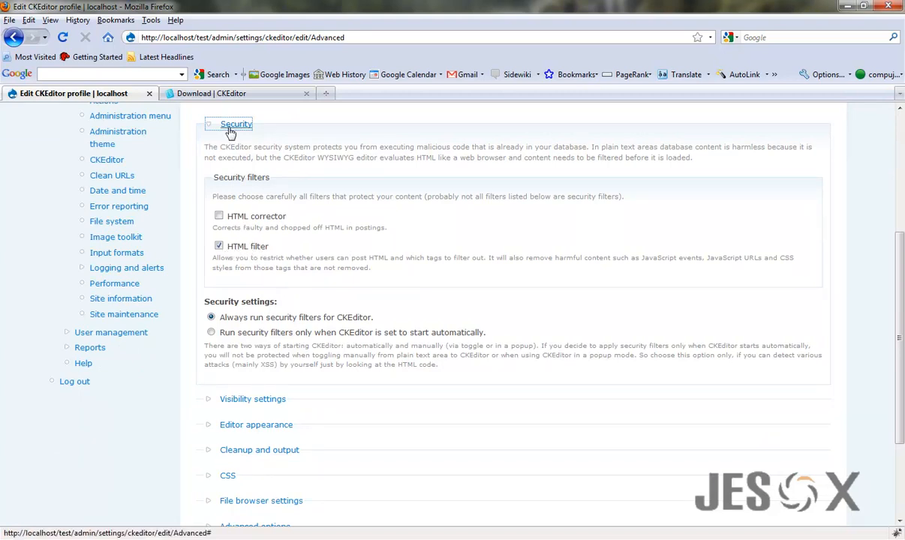
left_click(235, 123)
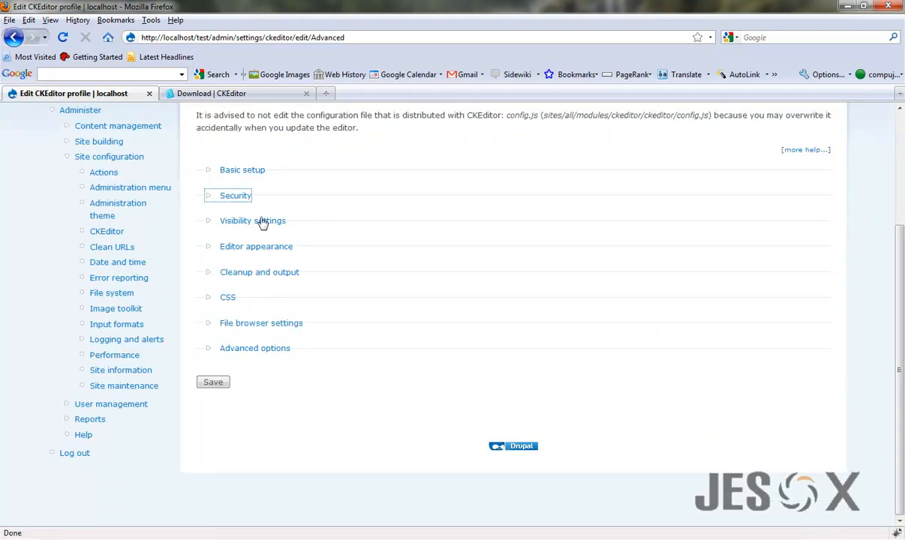
- Review the profile's visibility settings and its fields to exclude/include box
left_click(252, 219)
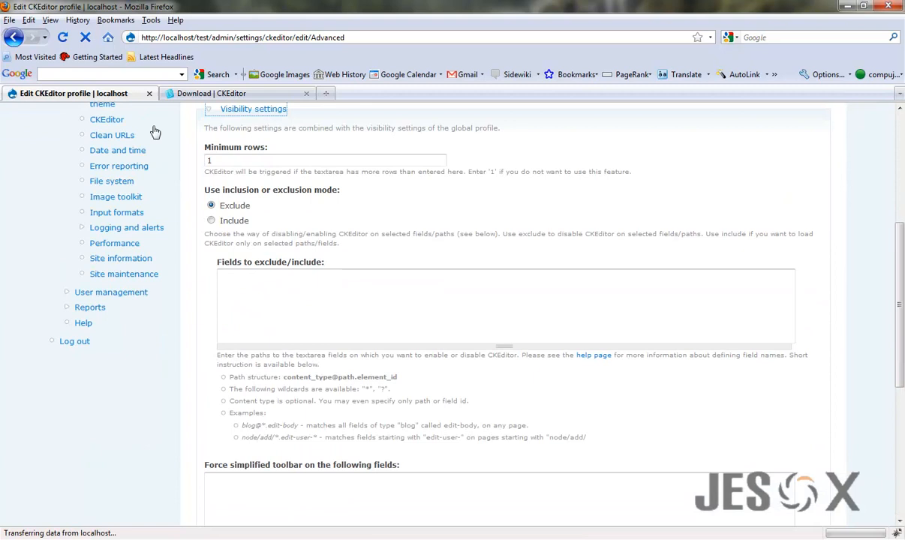
left_click(285, 303)
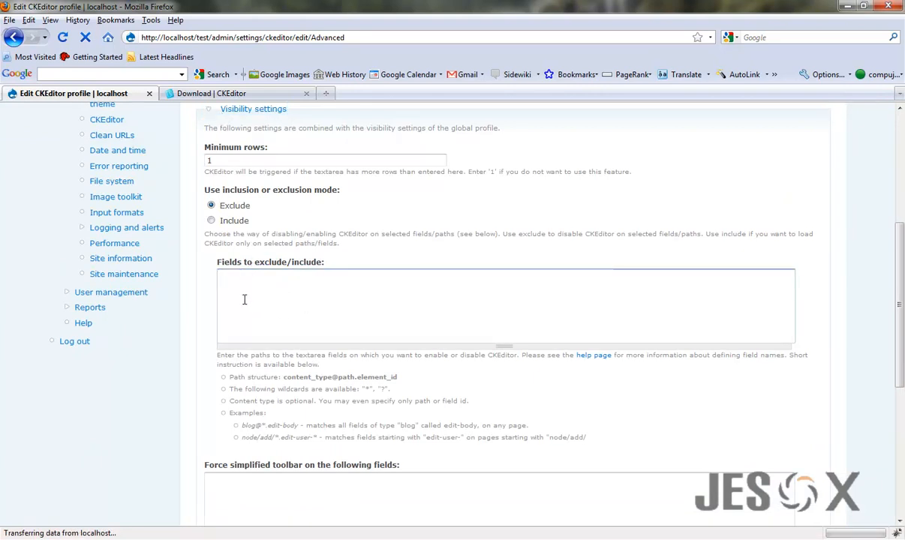
scroll("down", 3)
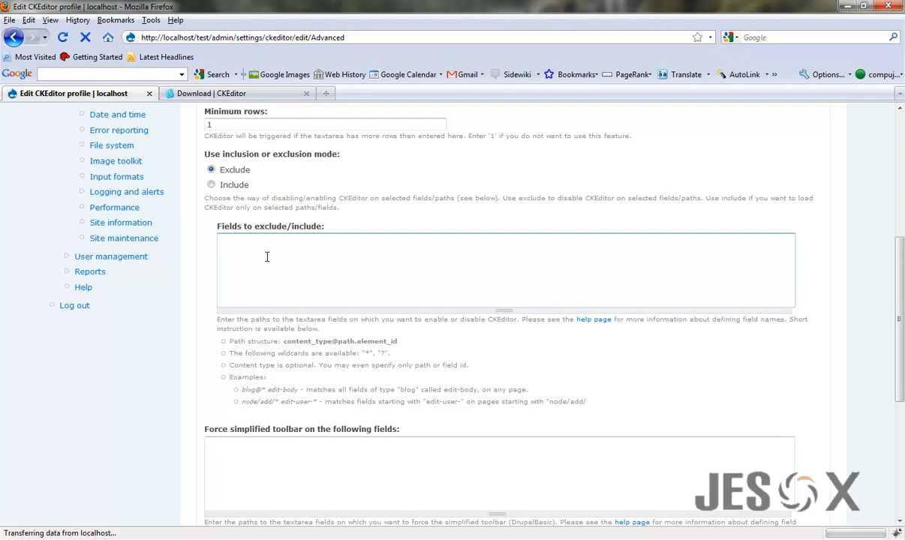
scroll("up", 3)
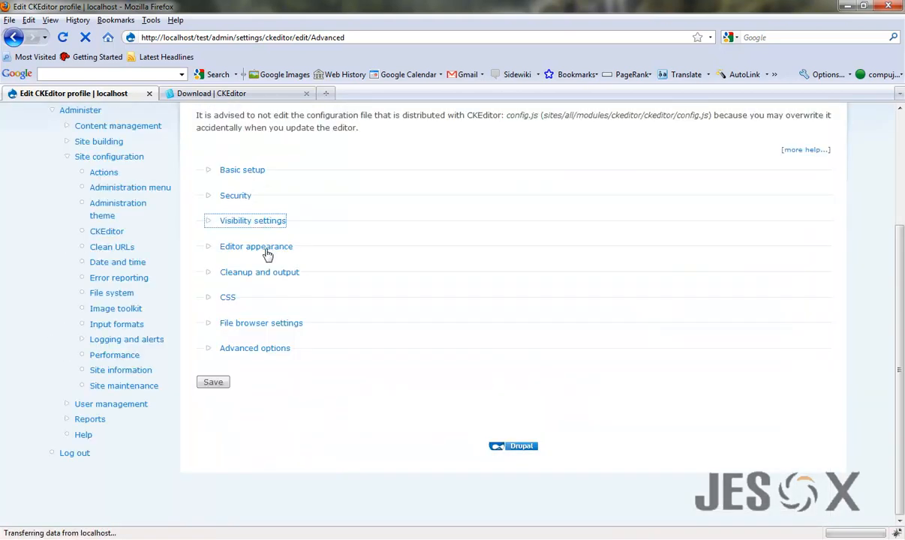
- Set the Editor appearance toolbar to DrupalFull and collapse the section
left_click(255, 246)
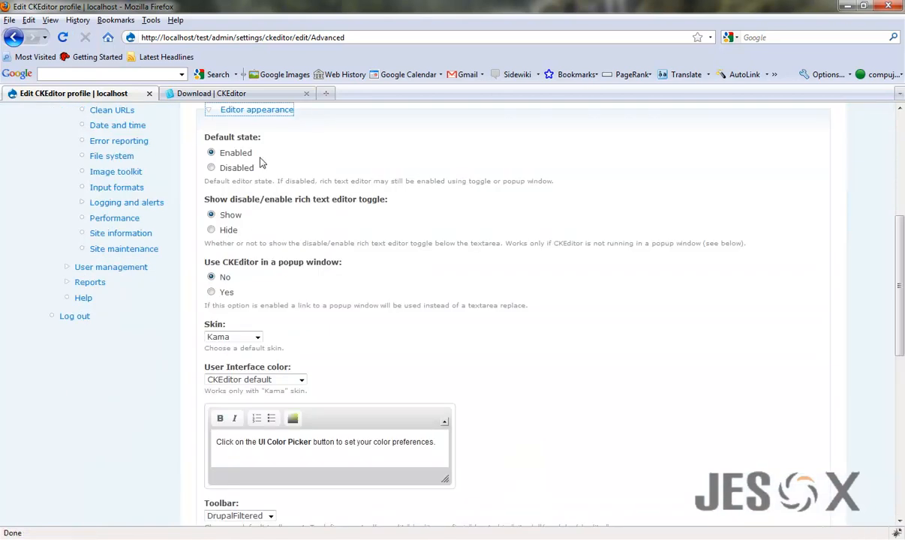
scroll("down", 3)
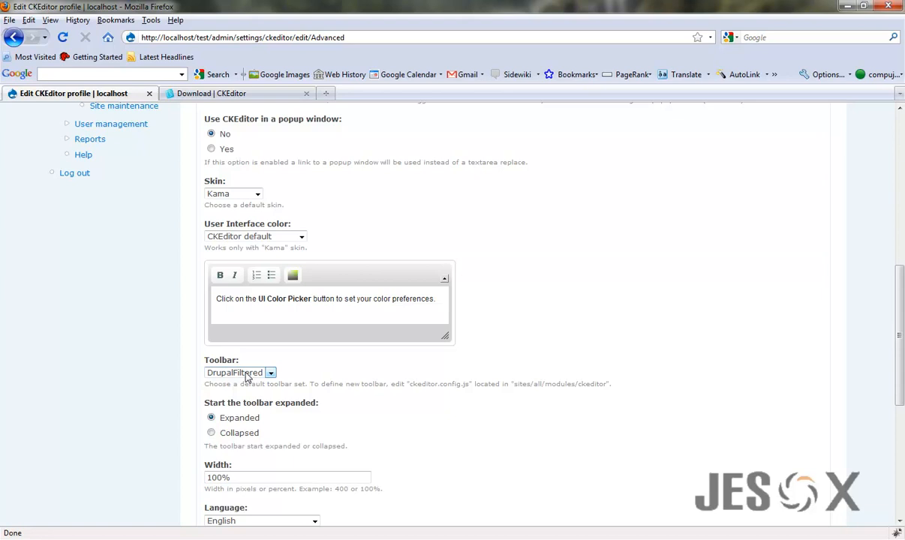
left_click(270, 372)
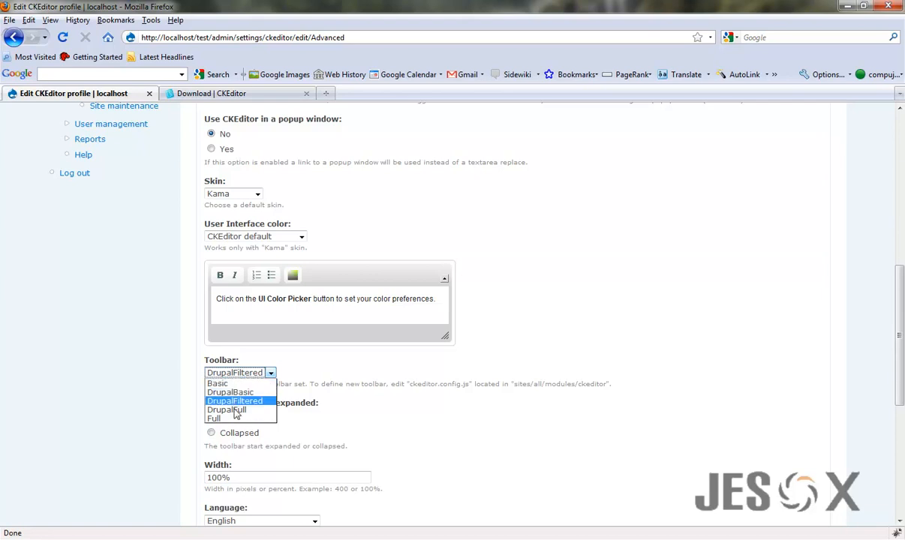
mouse_move(234, 409)
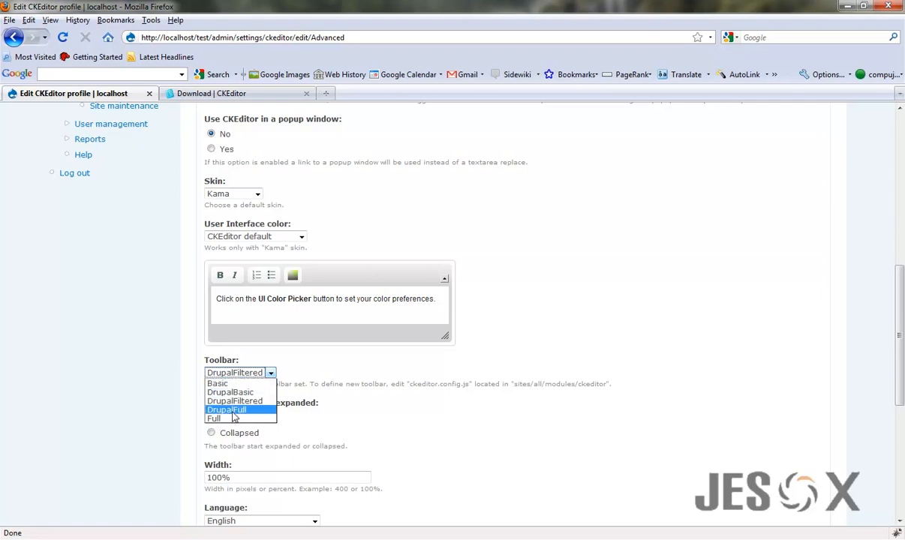
left_click(225, 409)
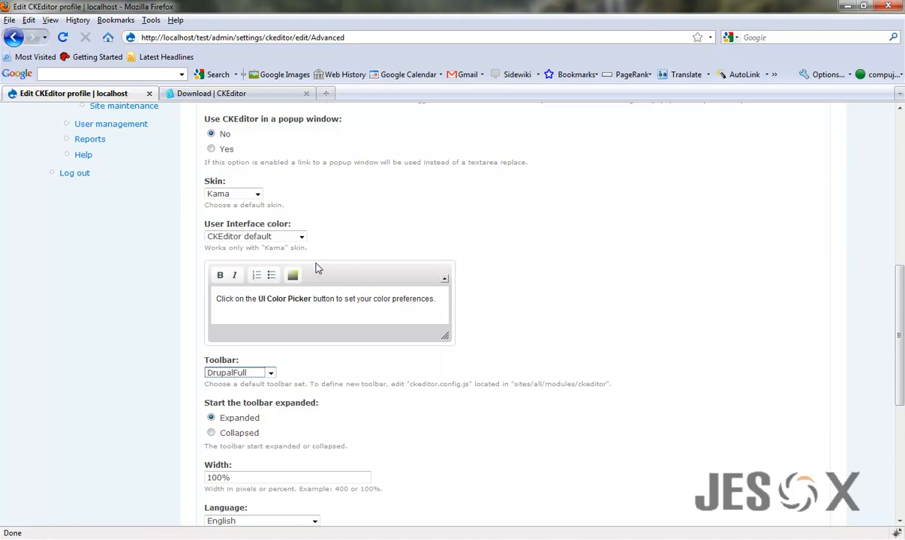
scroll("up", 3)
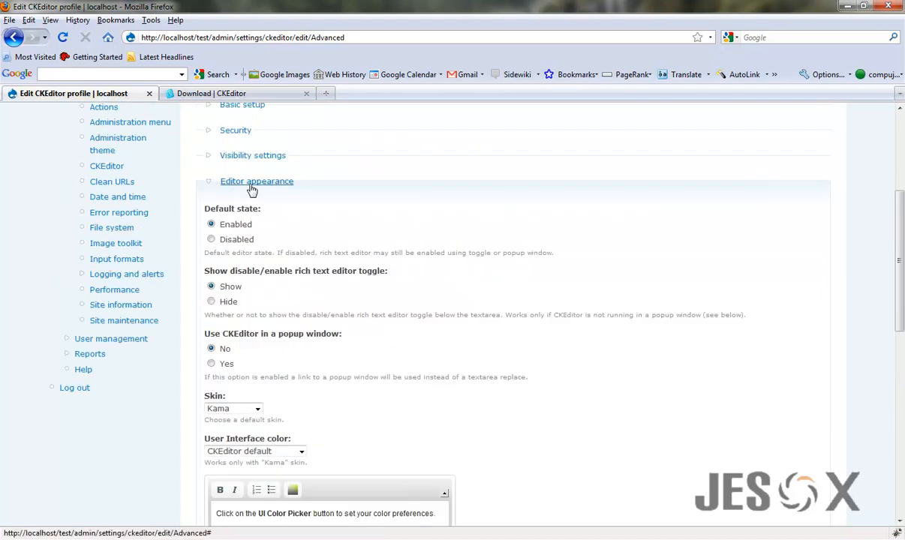
left_click(255, 180)
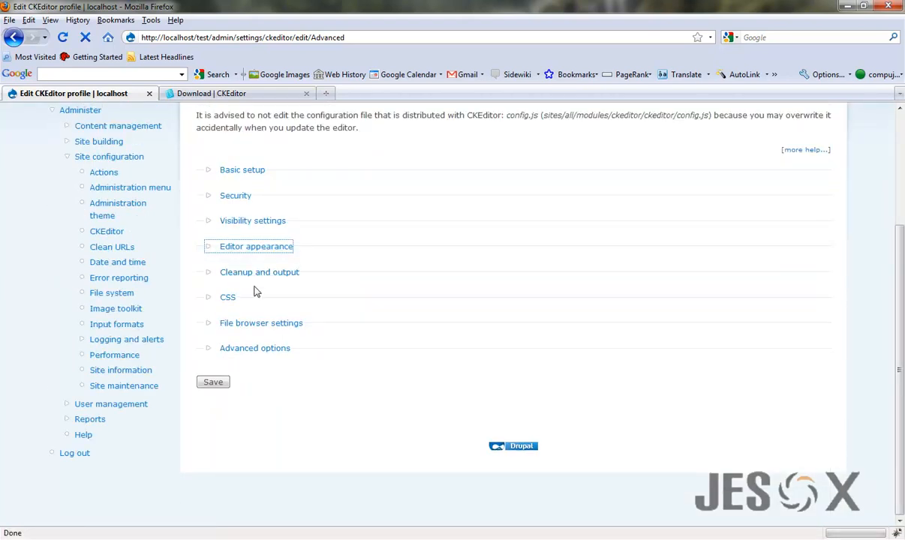
left_click(258, 271)
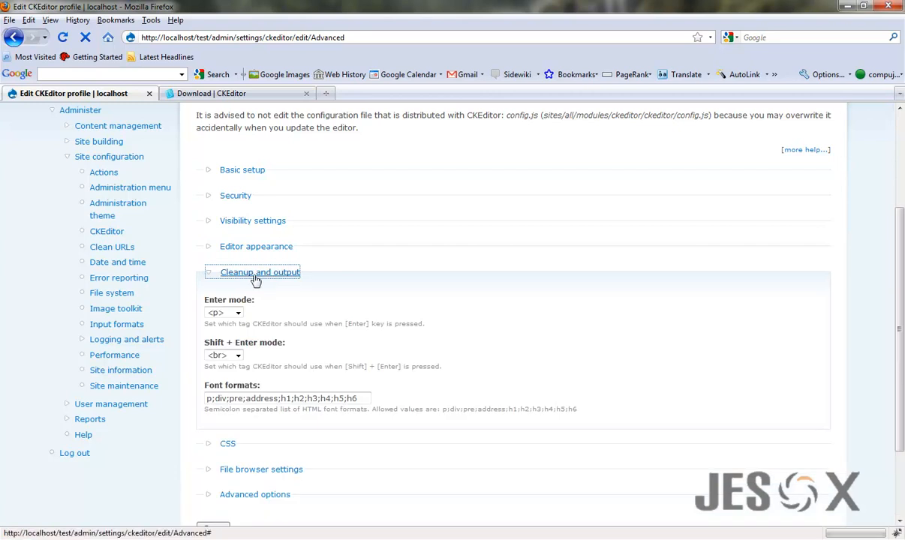
scroll("down", 3)
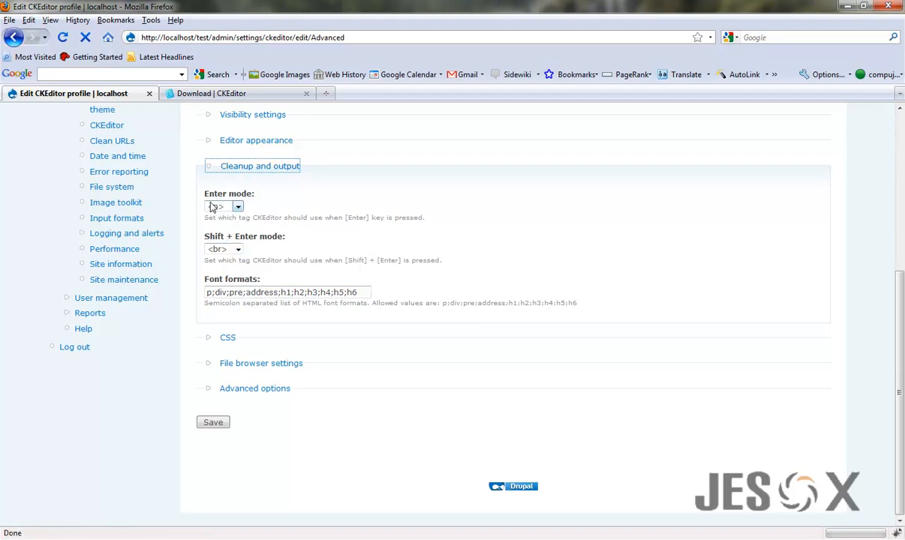
left_click(238, 207)
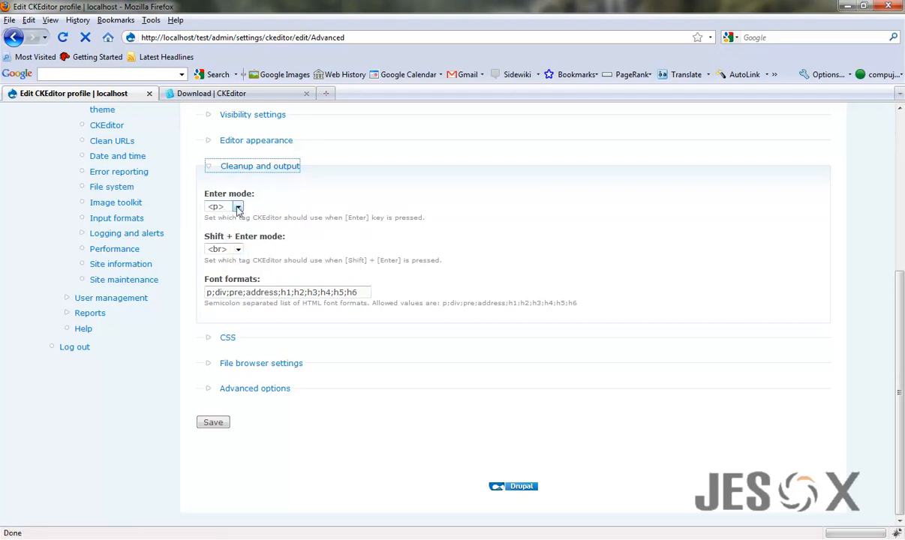
left_click(238, 207)
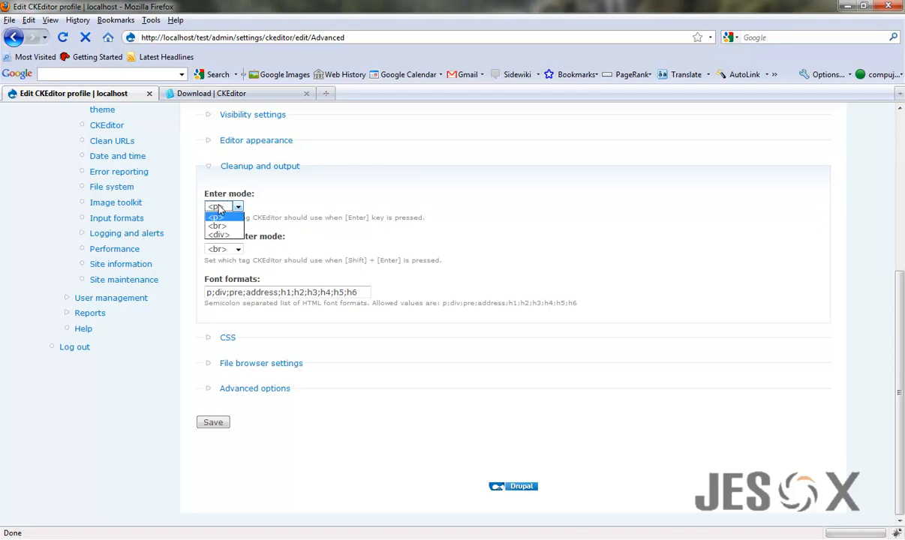
mouse_move(222, 225)
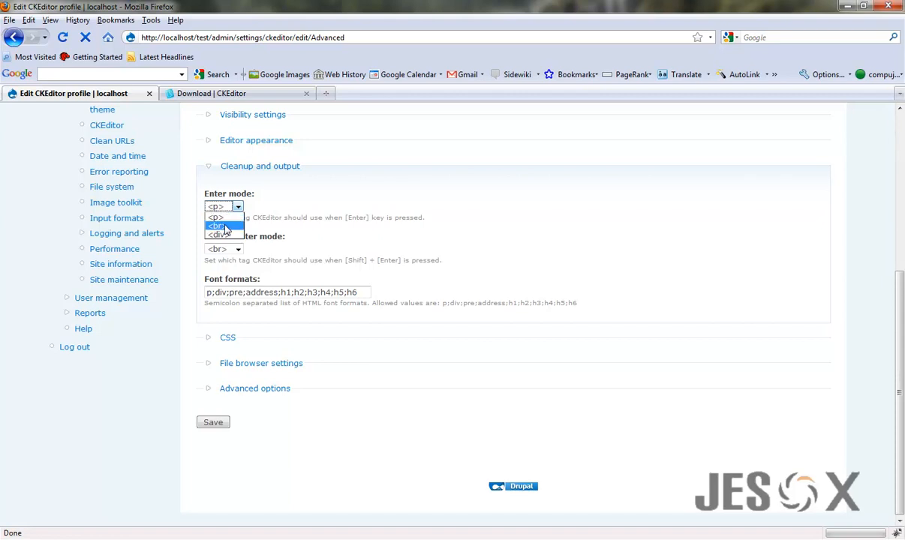
left_click(237, 207)
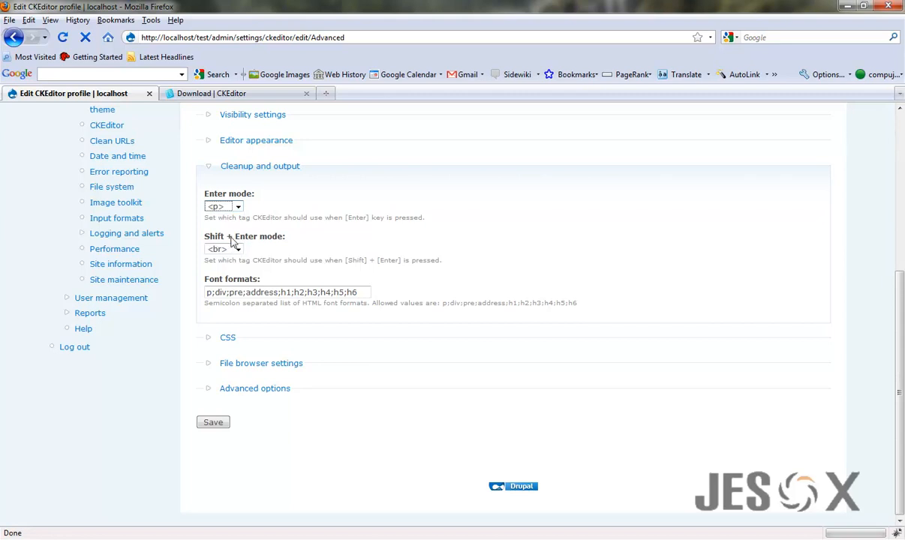
left_click(286, 291)
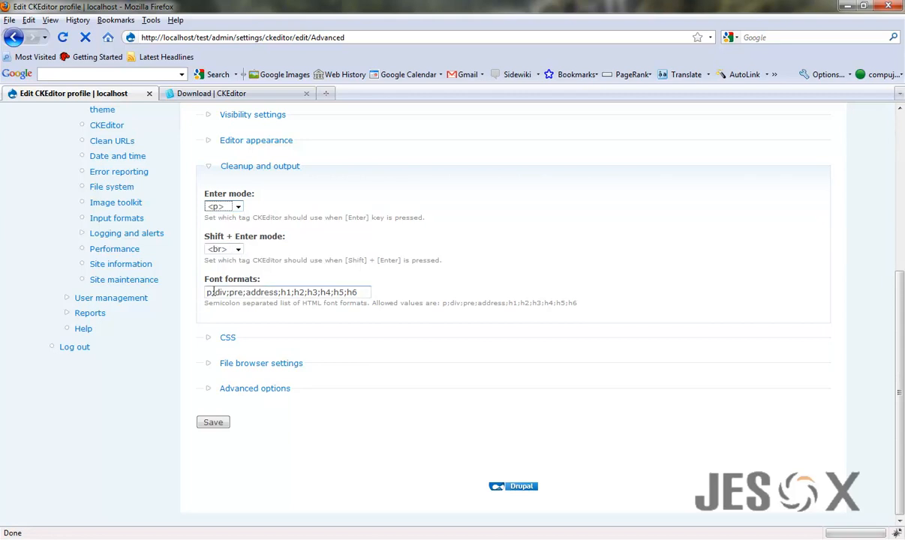
triple_click(285, 291)
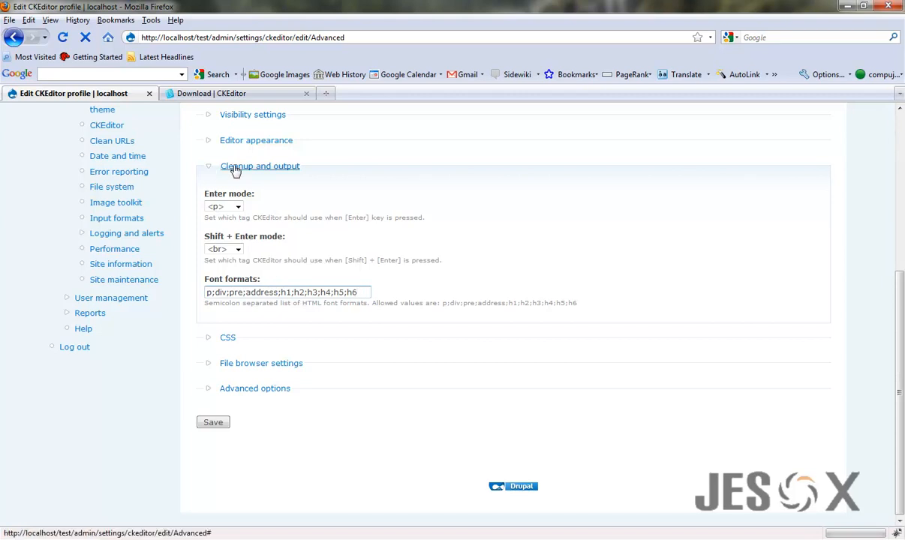
left_click(259, 165)
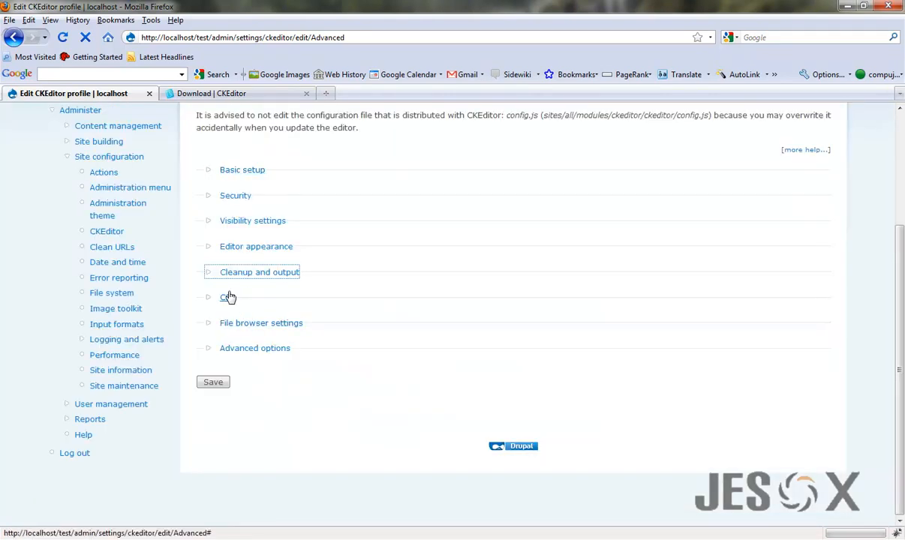
- Review the CSS section's editor CSS and predefined styles choices, then collapse it
left_click(228, 297)
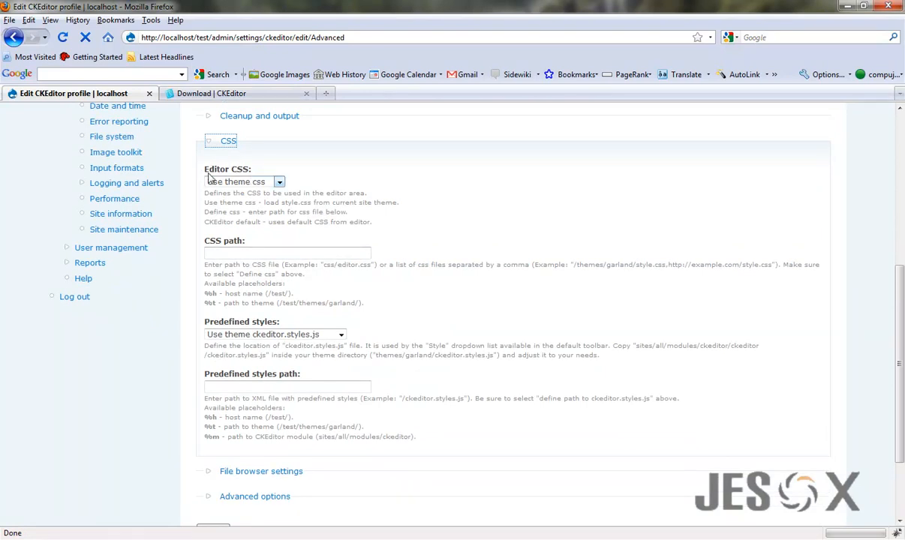
mouse_move(243, 183)
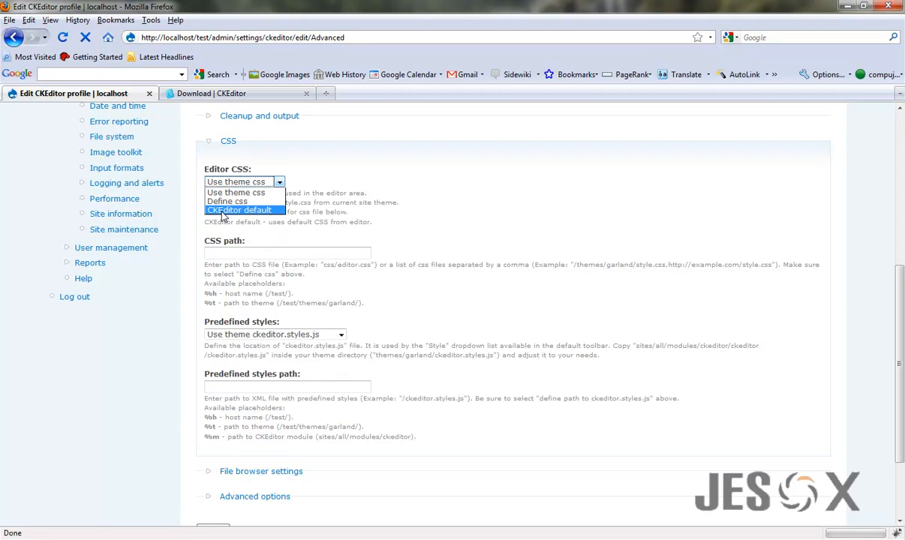
left_click(240, 210)
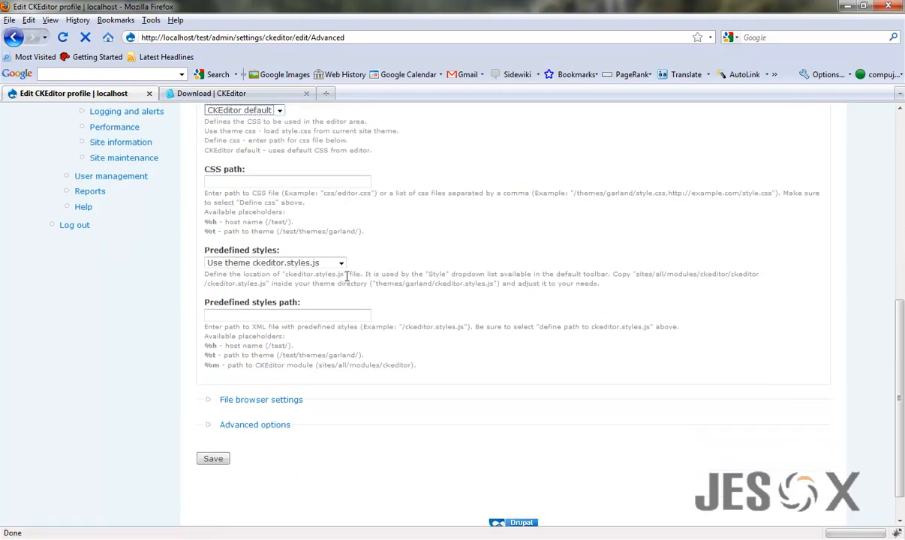
mouse_move(249, 256)
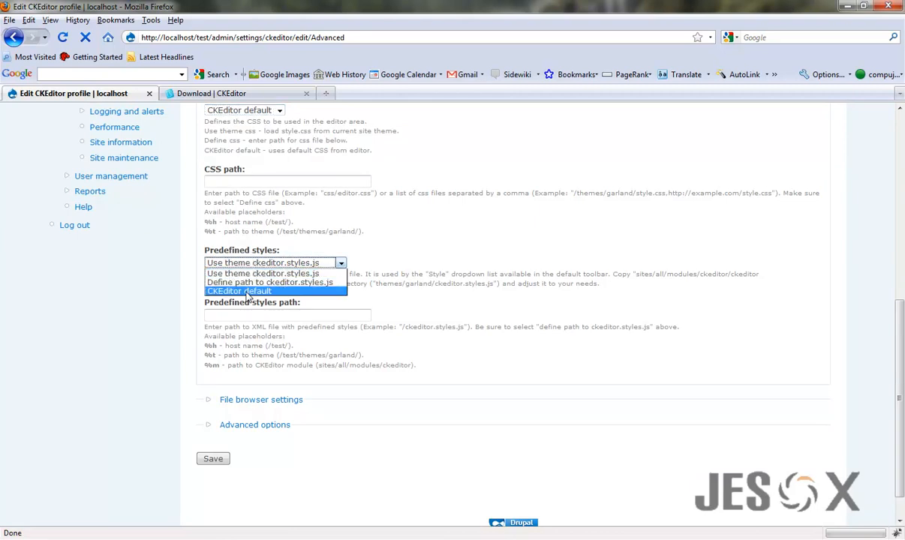
left_click(238, 291)
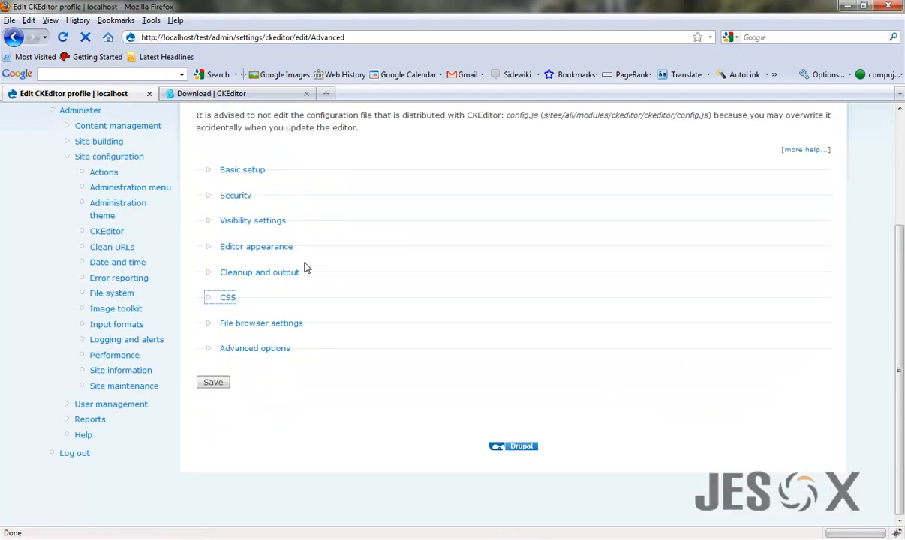
- Leave the link dialog file browser at none and save the CKEditor profile
left_click(261, 322)
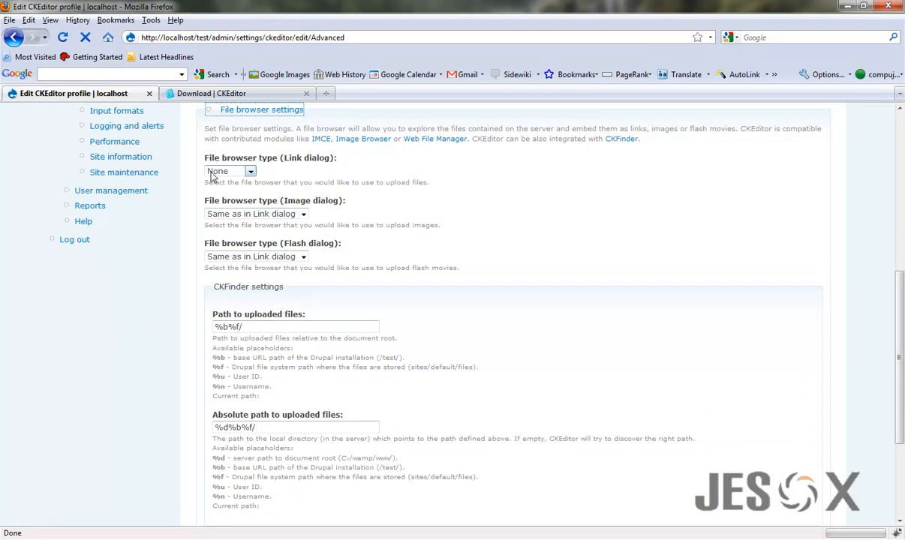
left_click(250, 171)
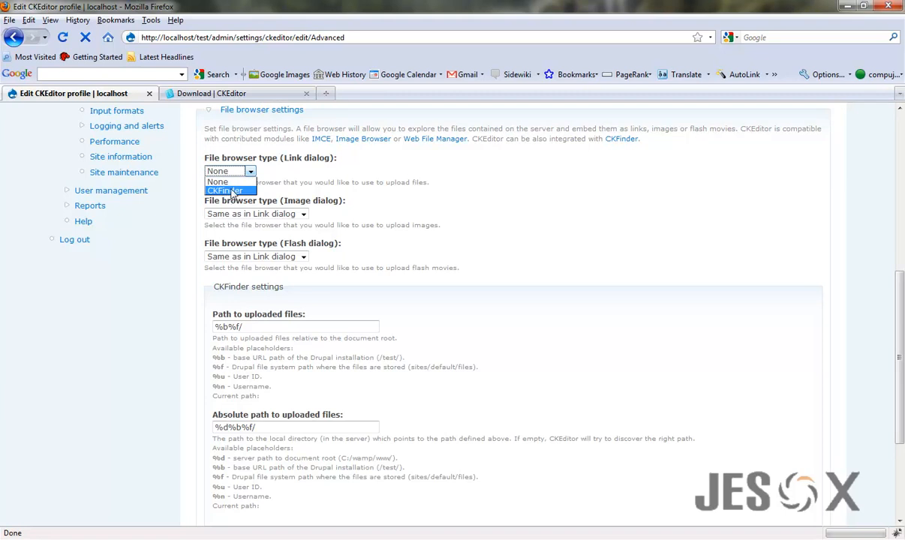
mouse_move(217, 181)
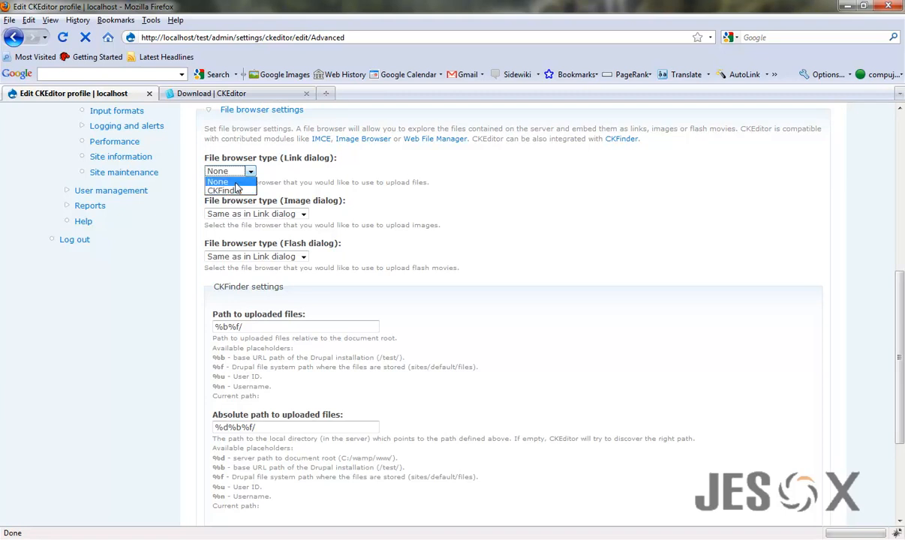
left_click(216, 181)
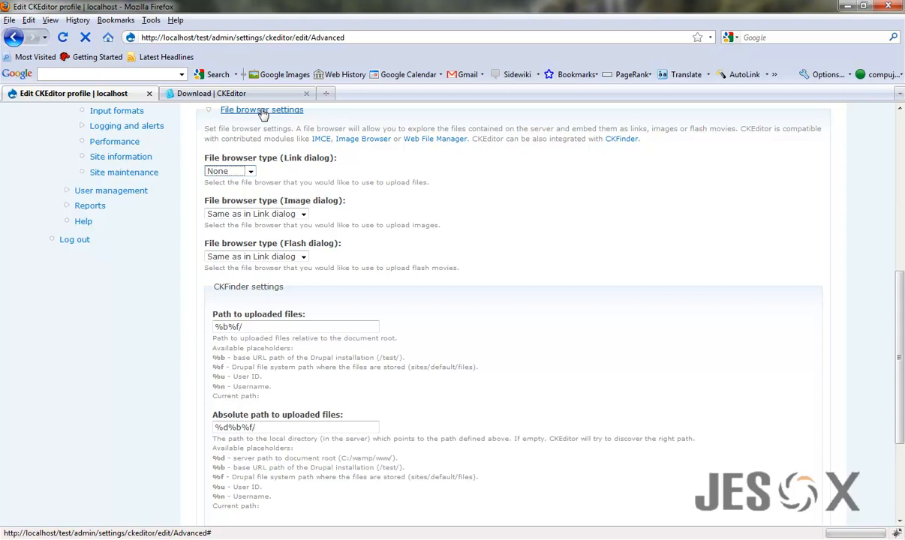
left_click(261, 109)
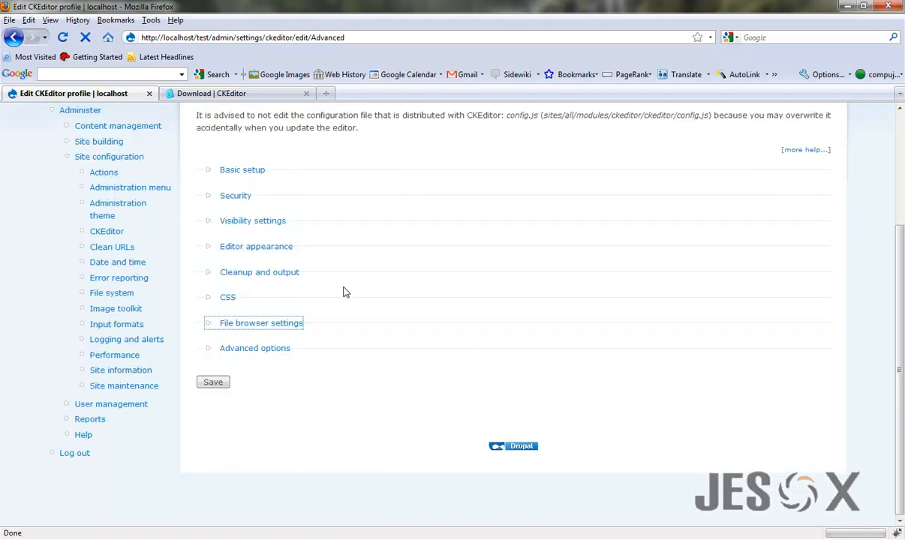
left_click(213, 382)
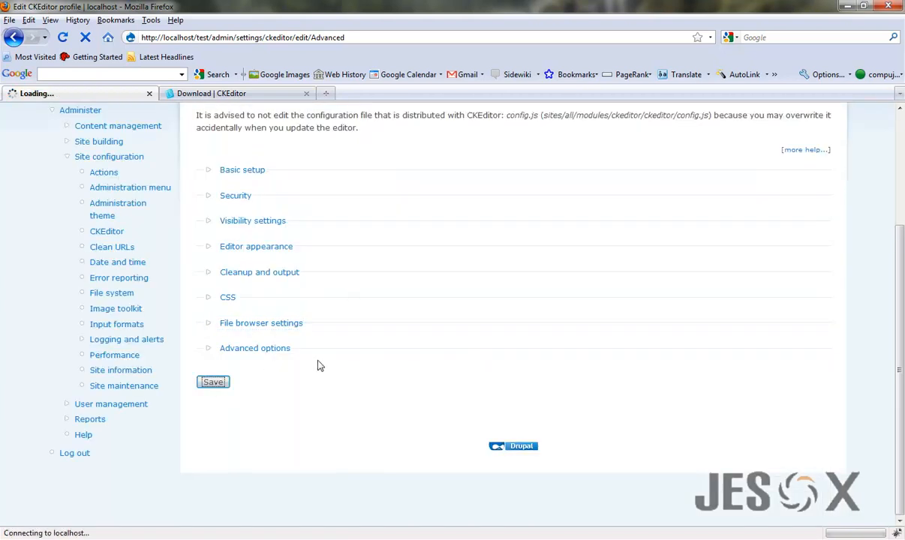
left_click(213, 383)
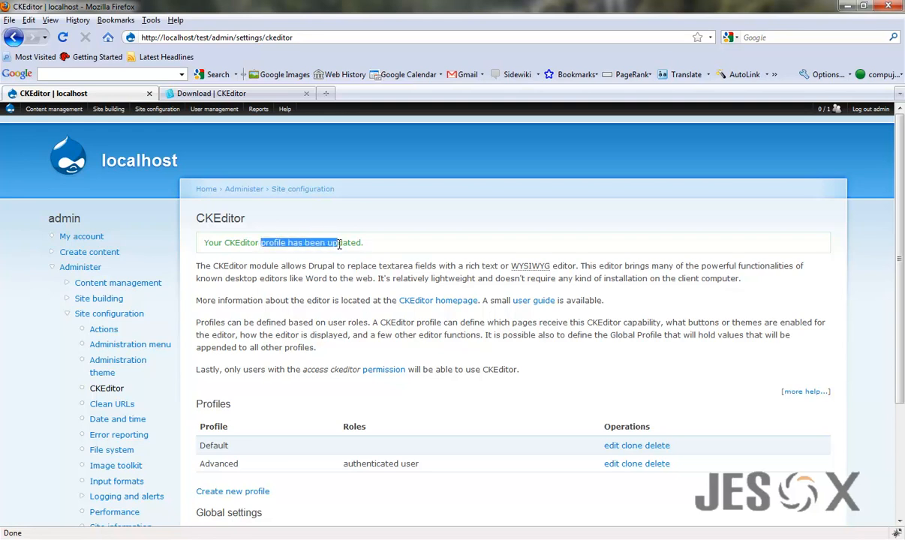
- Go to the Input formats page listing Filtered HTML and Full HTML
left_click(156, 108)
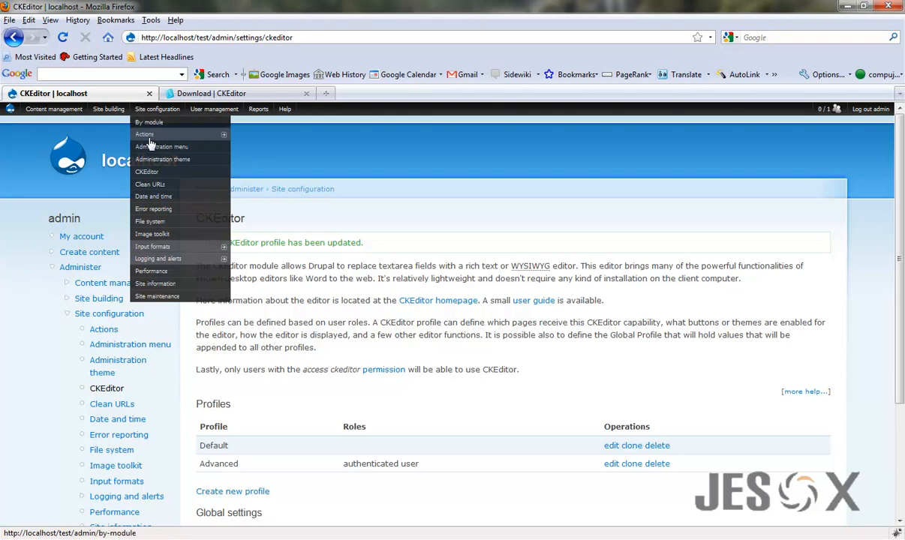
mouse_move(153, 246)
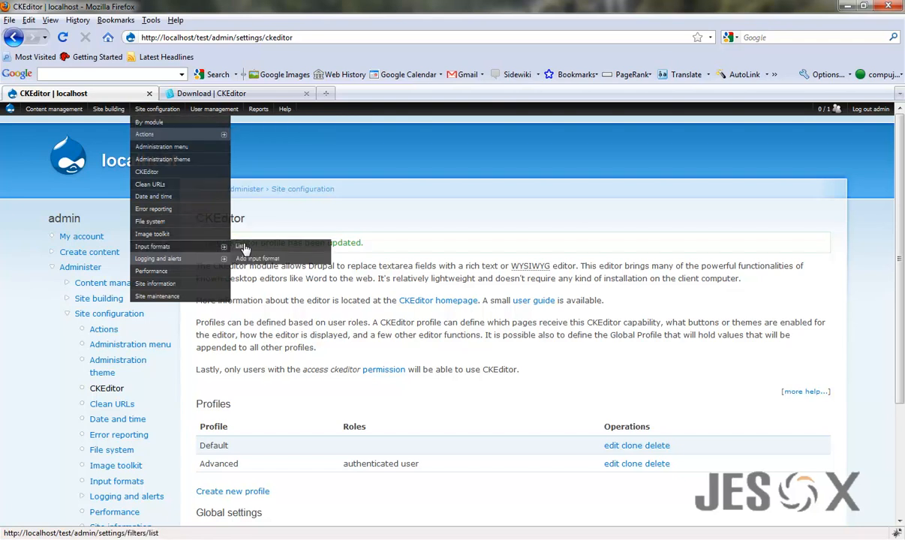
left_click(240, 246)
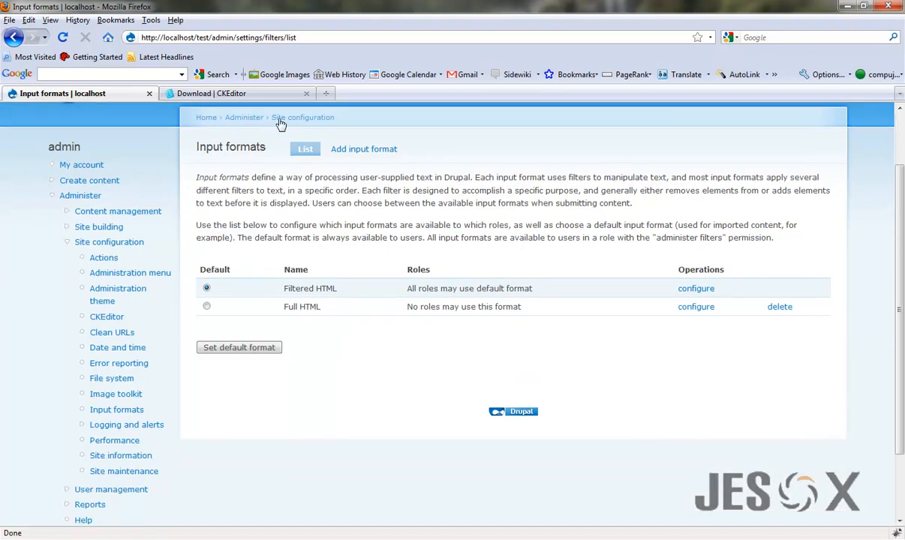
mouse_move(411, 290)
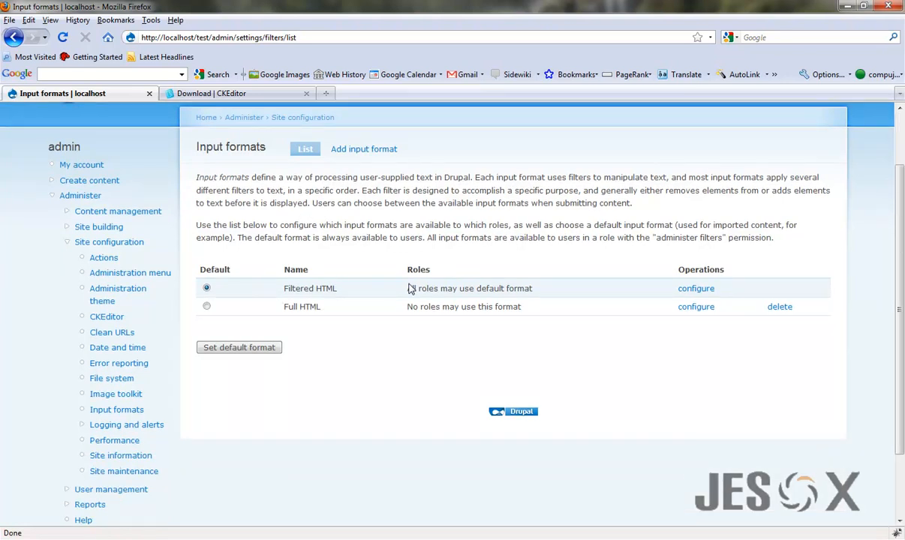
mouse_move(438, 288)
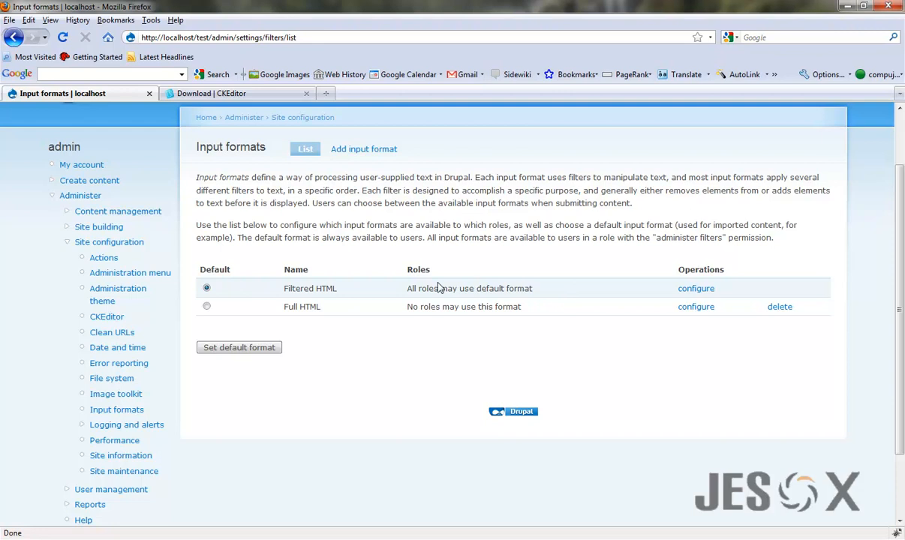
- Inspect the Allowed HTML tags of the Filtered HTML format and return to the formats list
left_click(697, 288)
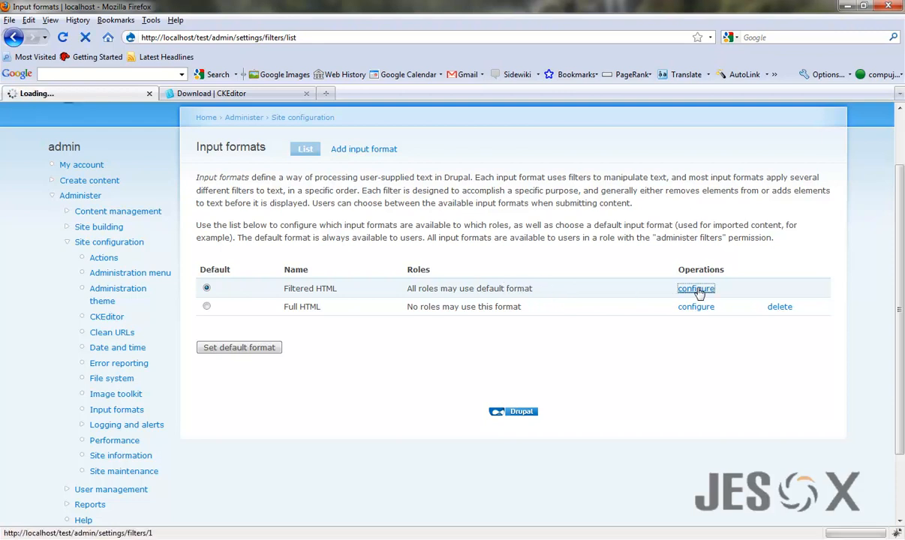
left_click(696, 288)
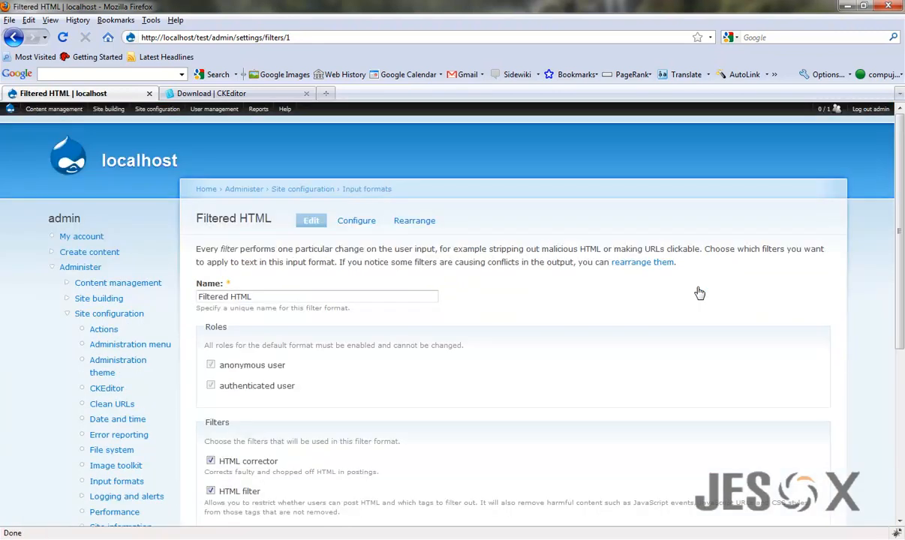
scroll("down", 3)
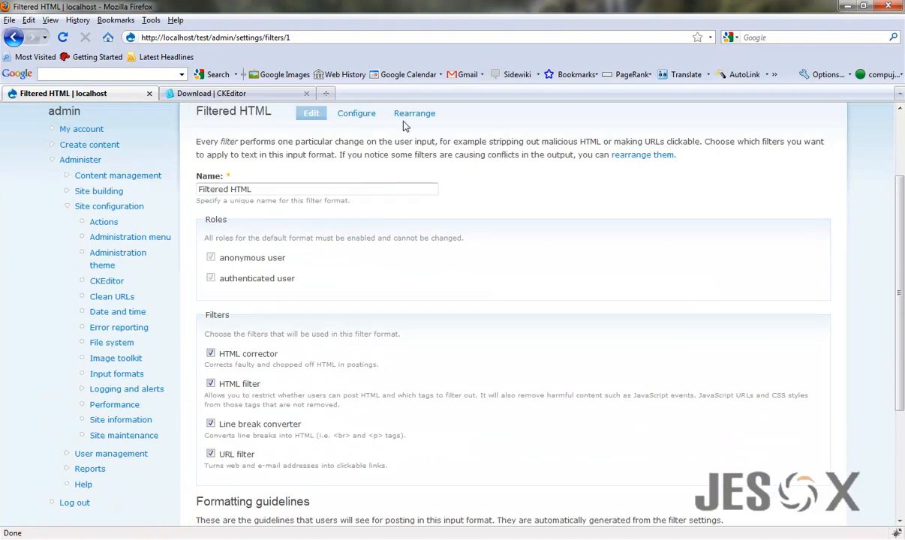
left_click(357, 112)
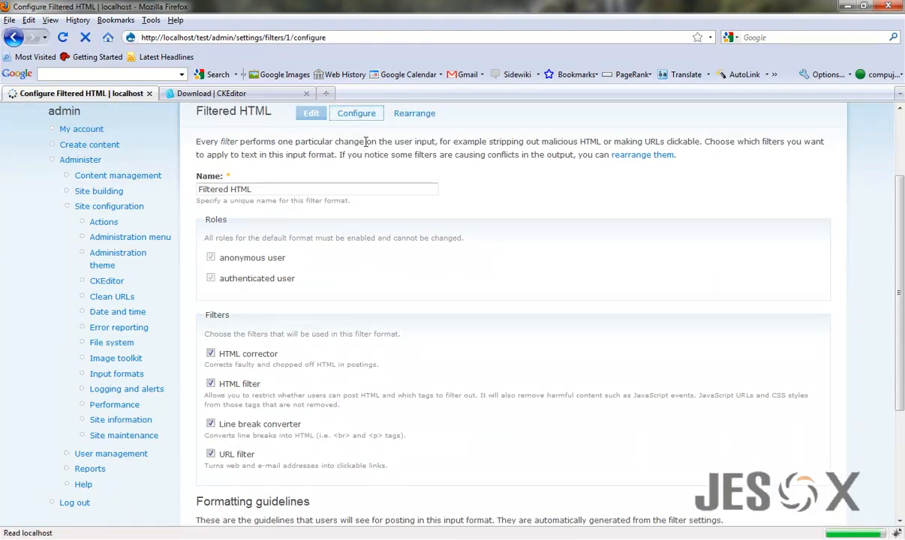
scroll("down", 3)
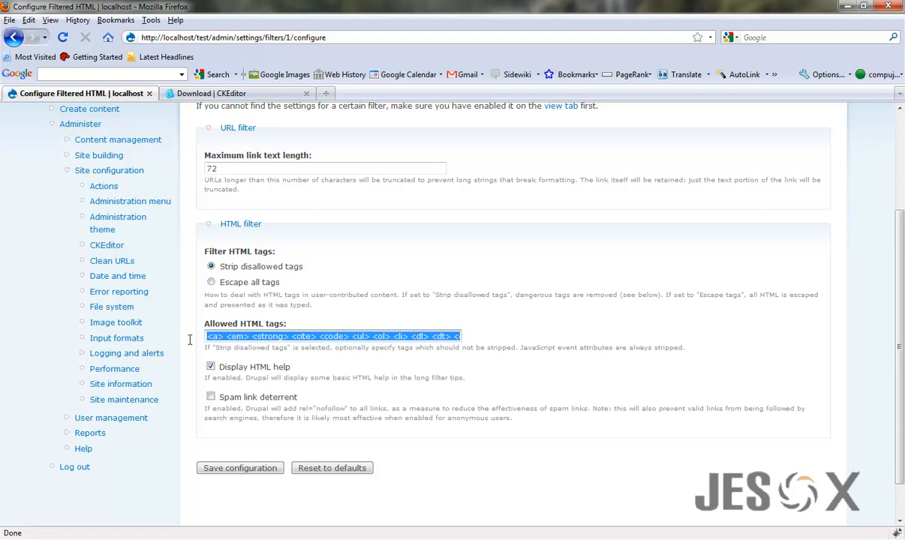
left_click(338, 336)
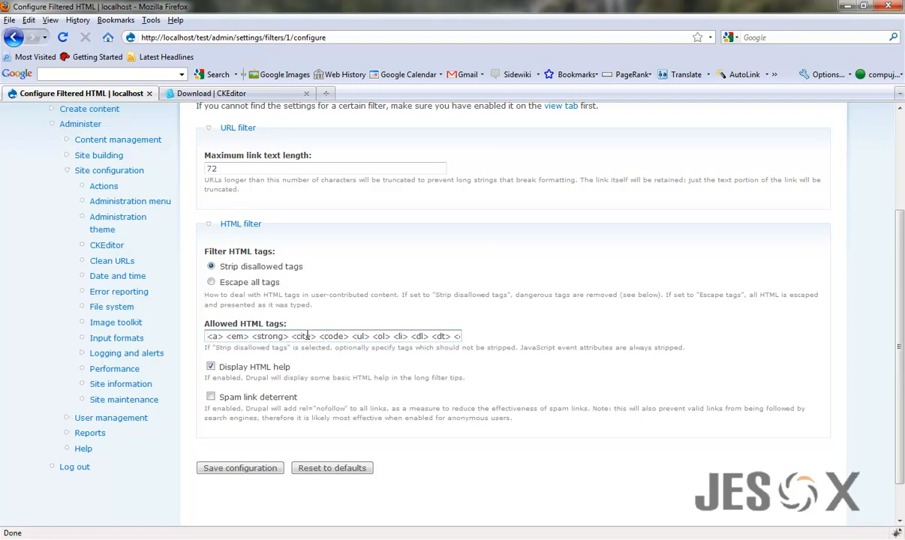
scroll("up", 3)
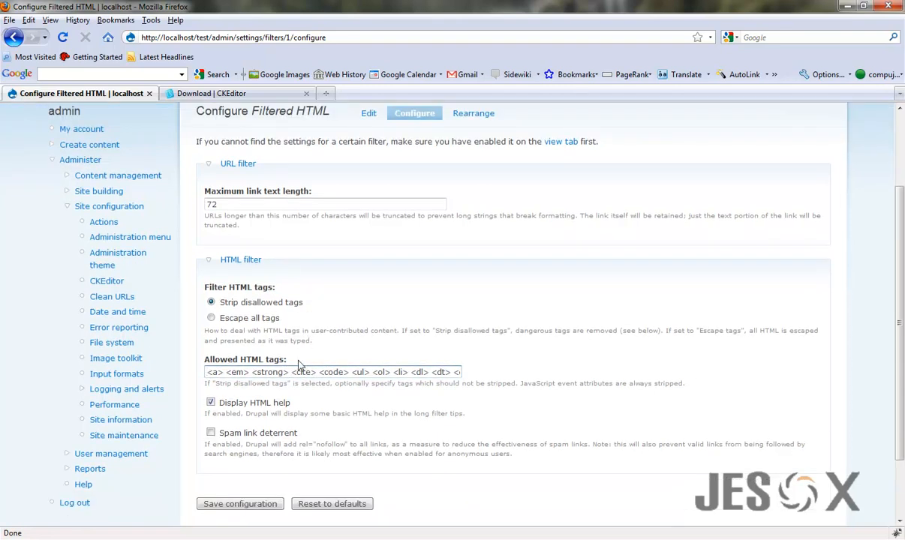
mouse_move(258, 366)
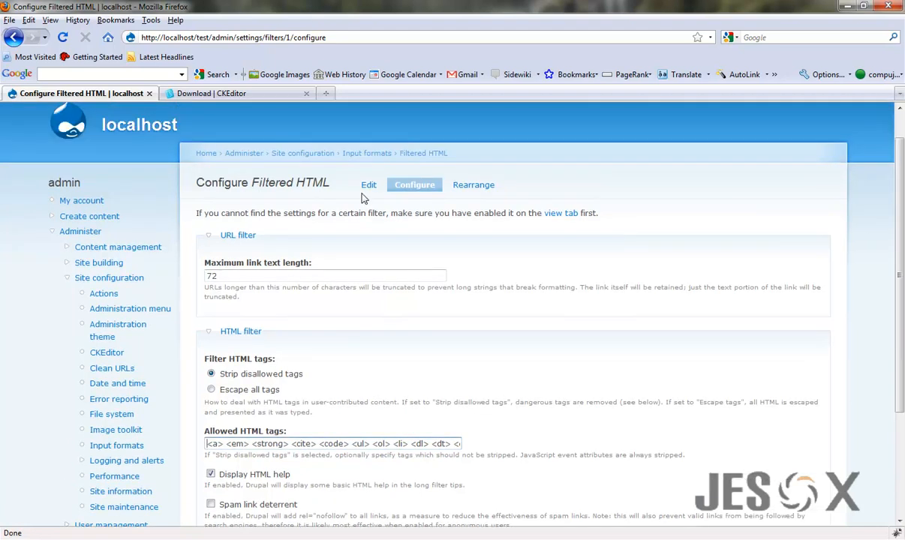
left_click(366, 153)
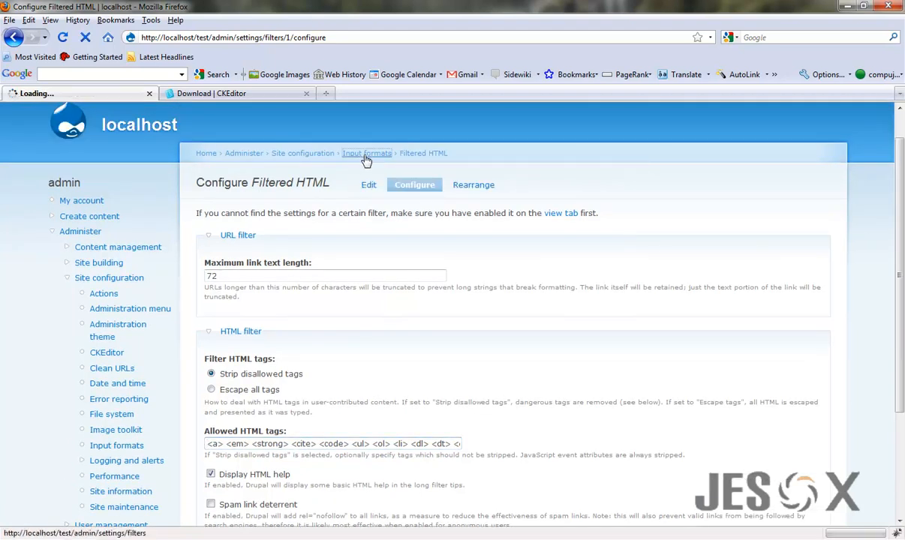
- Set Full HTML as the default input format, confirmed by the update notice
left_click(366, 153)
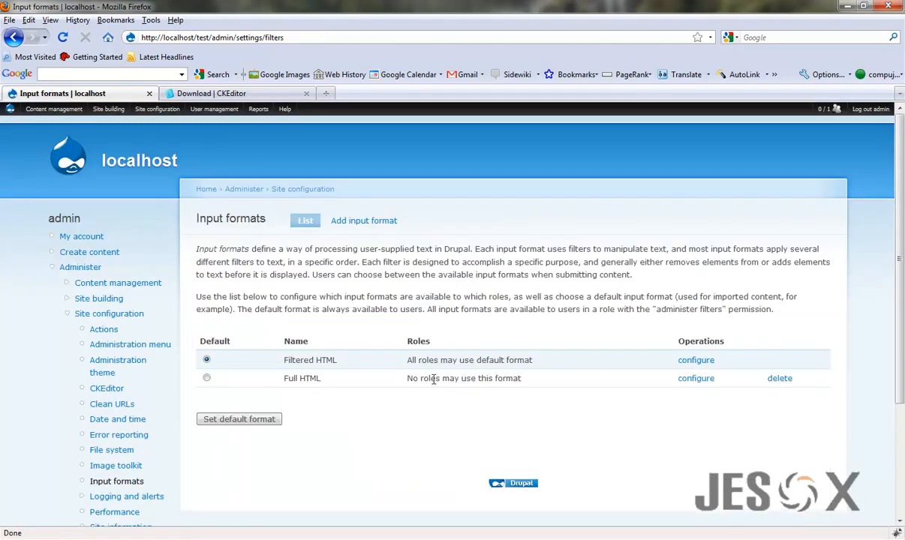
left_click(207, 378)
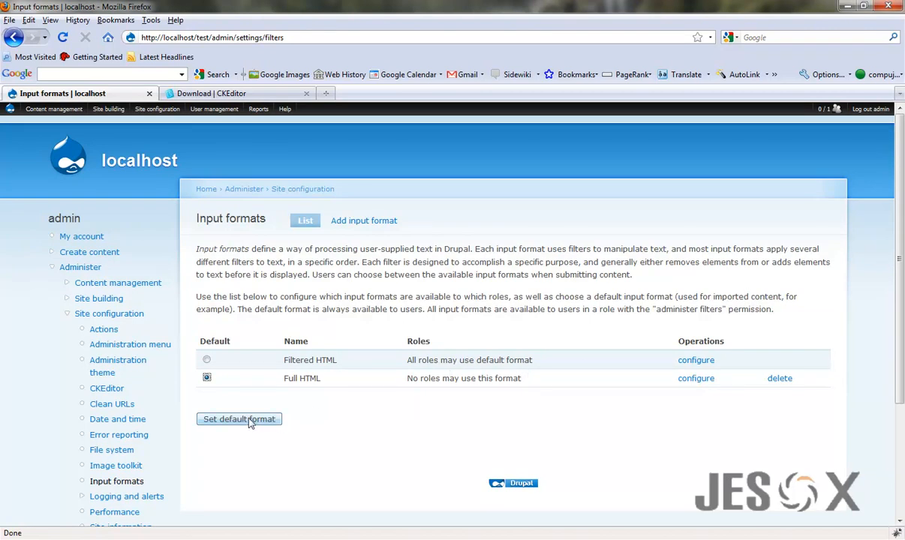
mouse_move(543, 384)
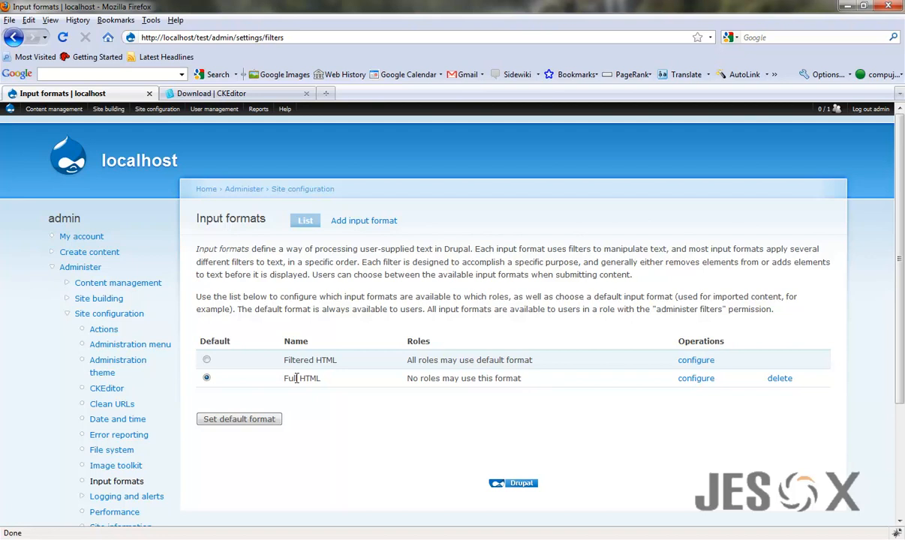
left_click(207, 360)
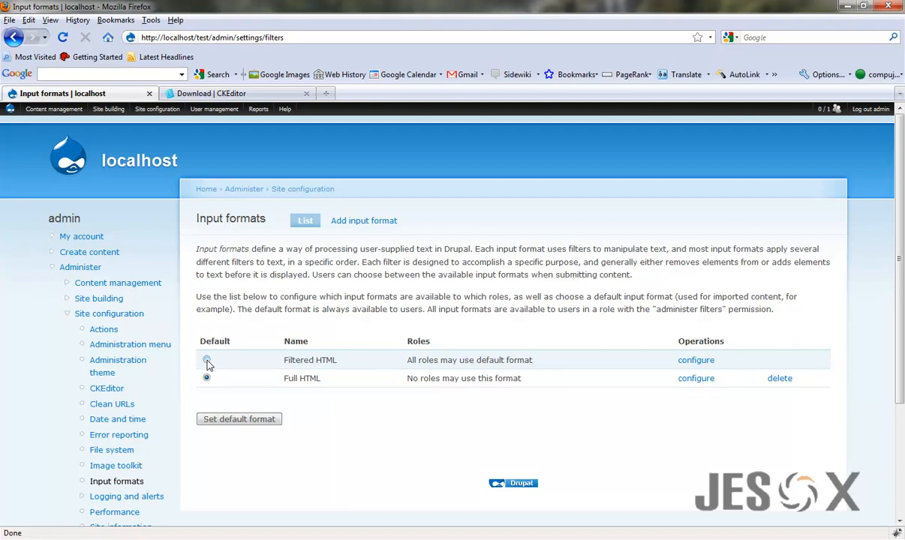
left_click(207, 360)
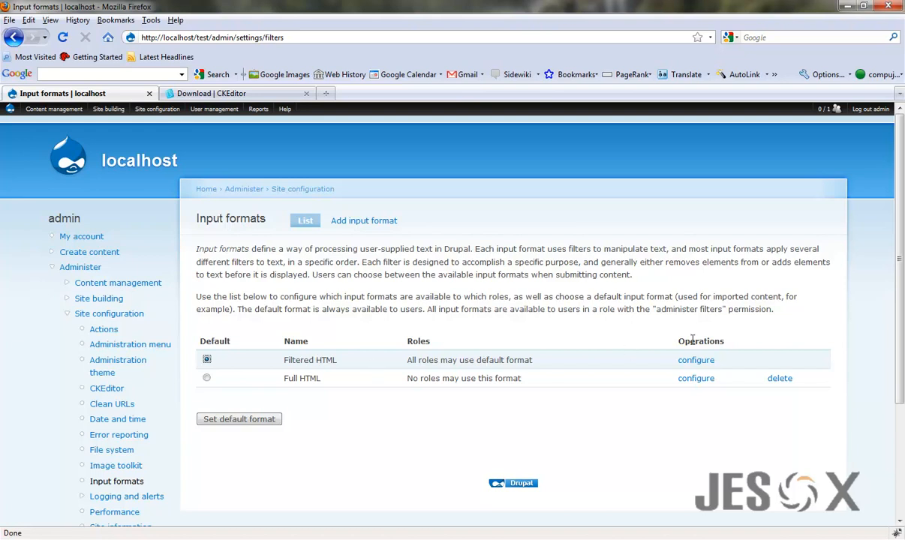
left_click(207, 378)
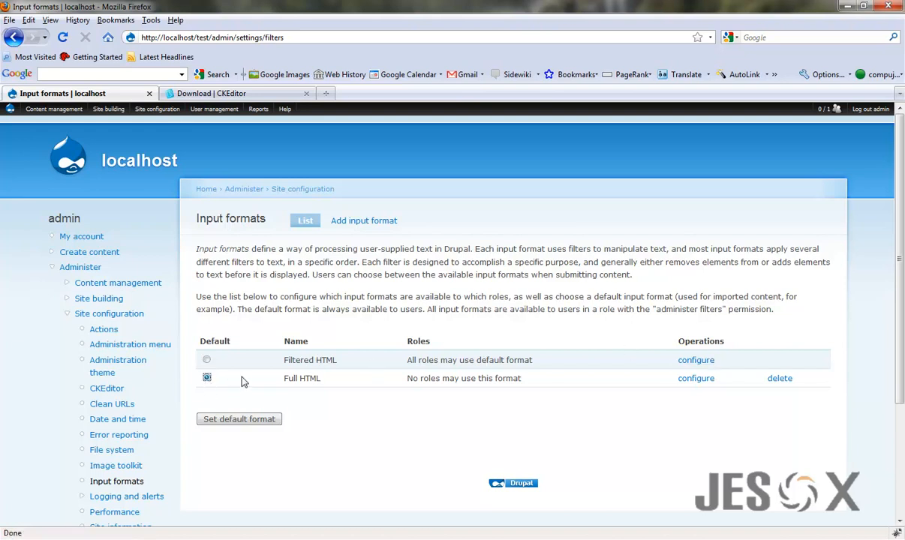
left_click(238, 418)
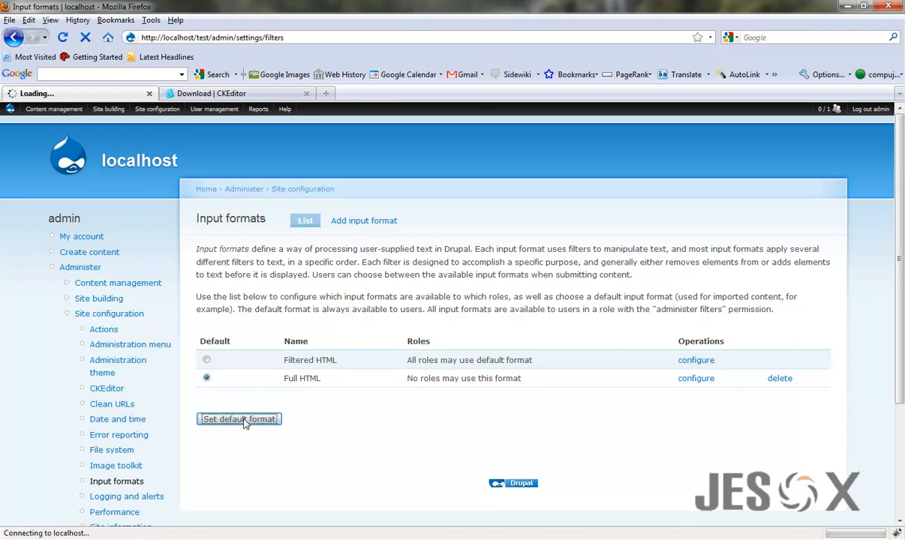
left_click(238, 419)
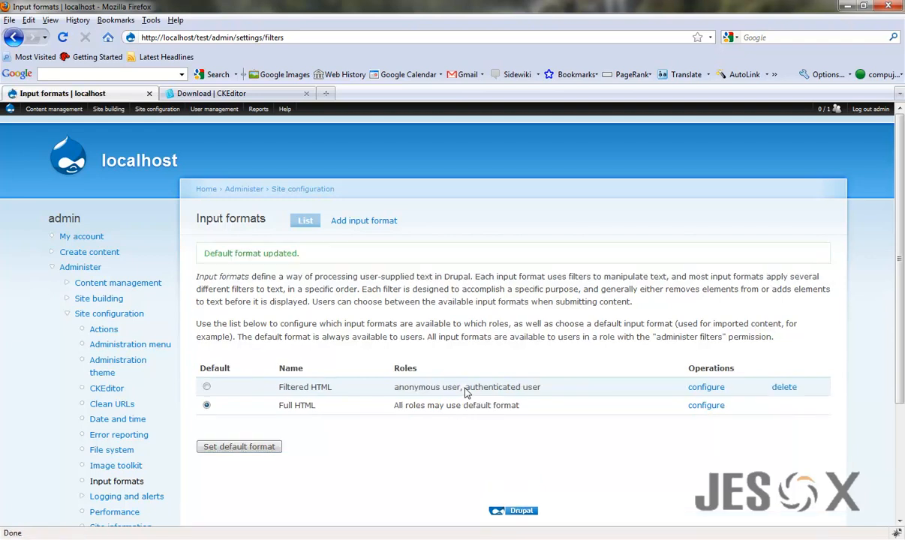
left_click(54, 108)
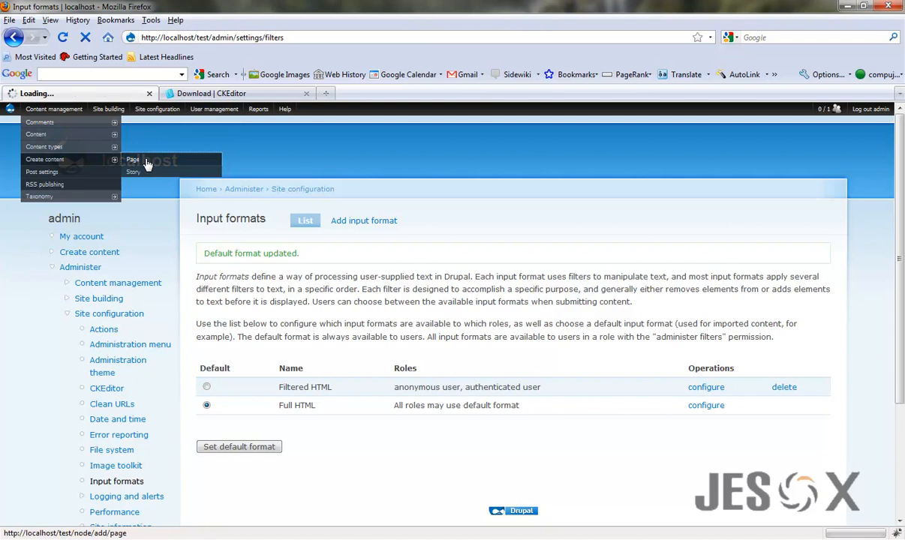
- Reach the Create Page form and bring its CKEditor body field into view
left_click(132, 159)
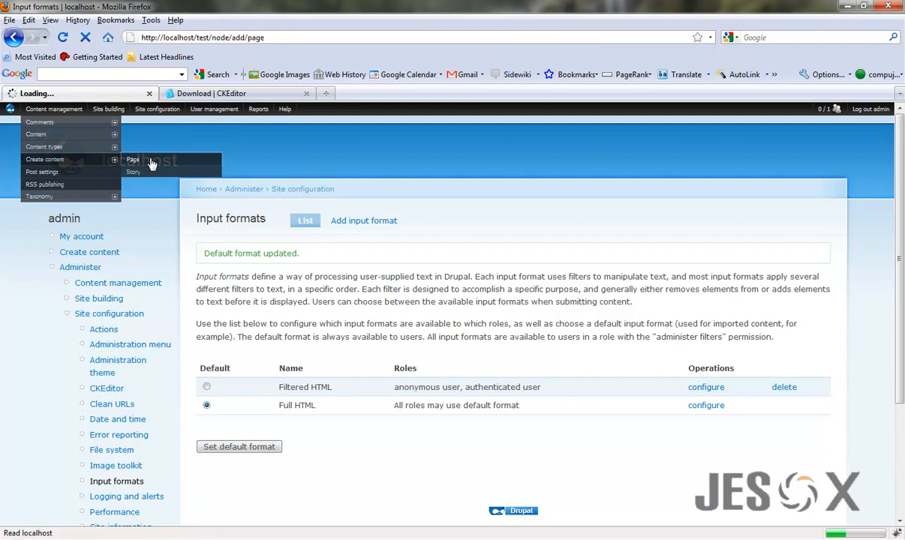
left_click(132, 159)
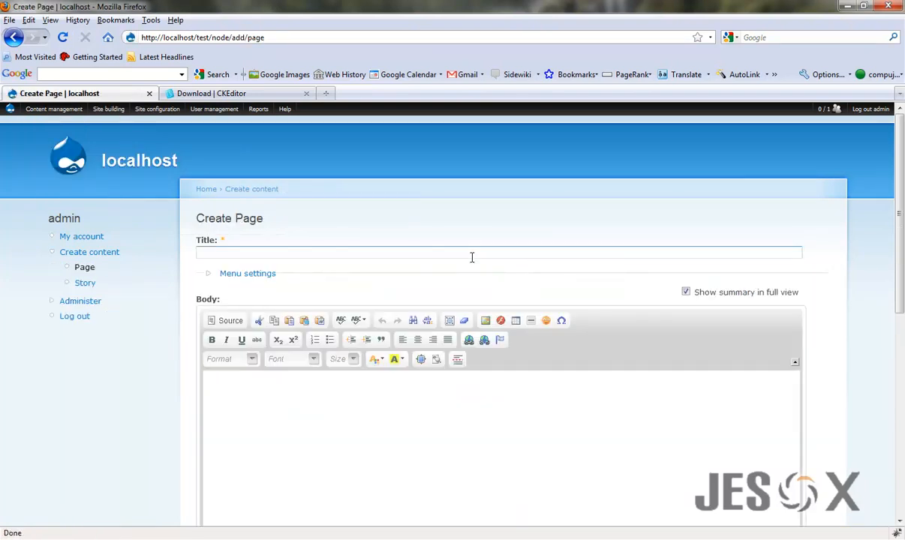
scroll("down", 3)
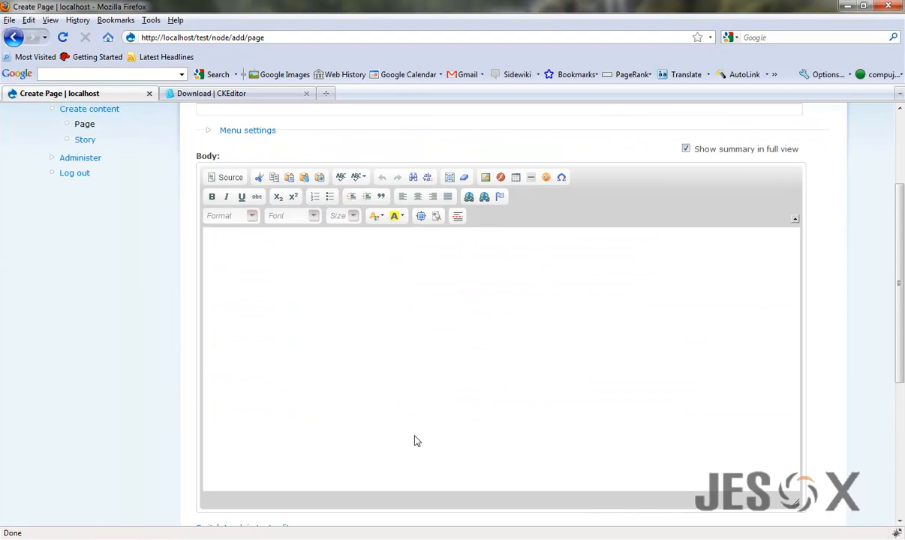
mouse_move(546, 177)
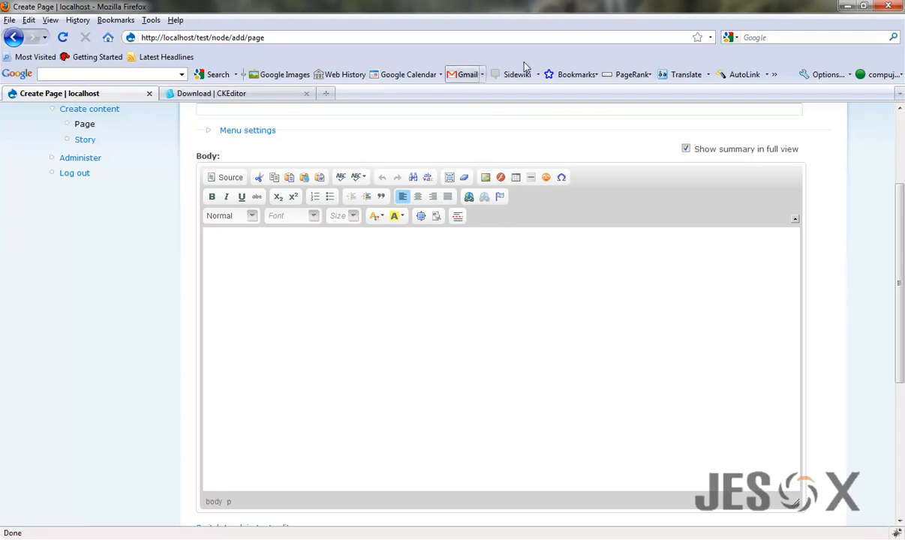
mouse_move(759, 96)
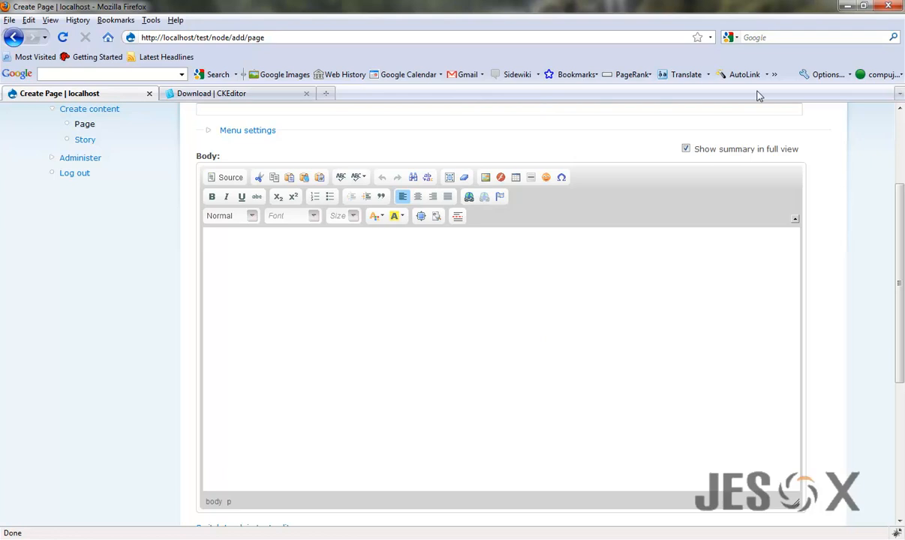
- Go to the CKEditor site's Support page from the open download tab
left_click(210, 93)
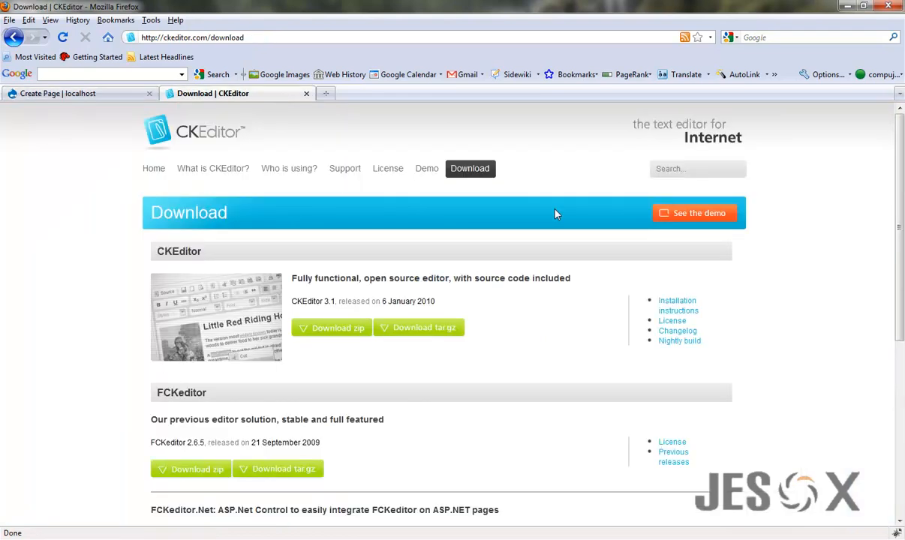
mouse_move(387, 168)
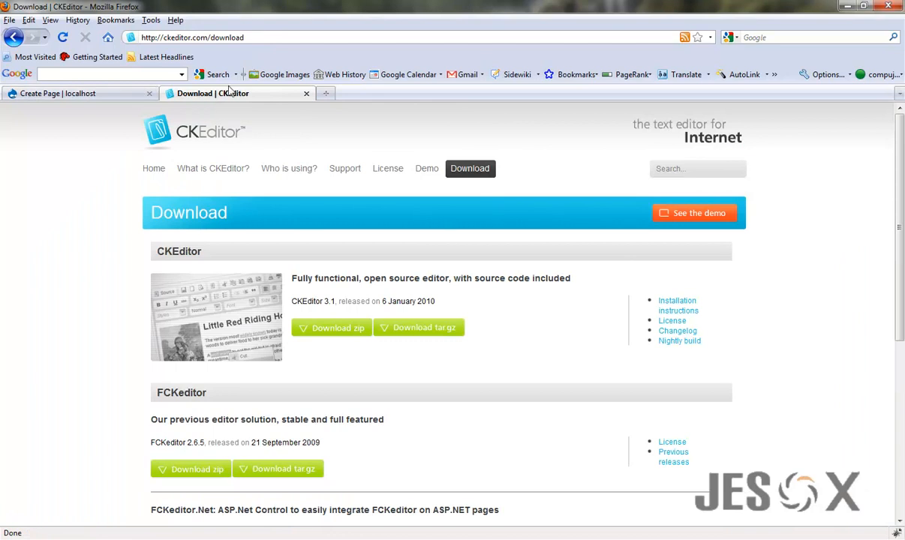
scroll("down", 3)
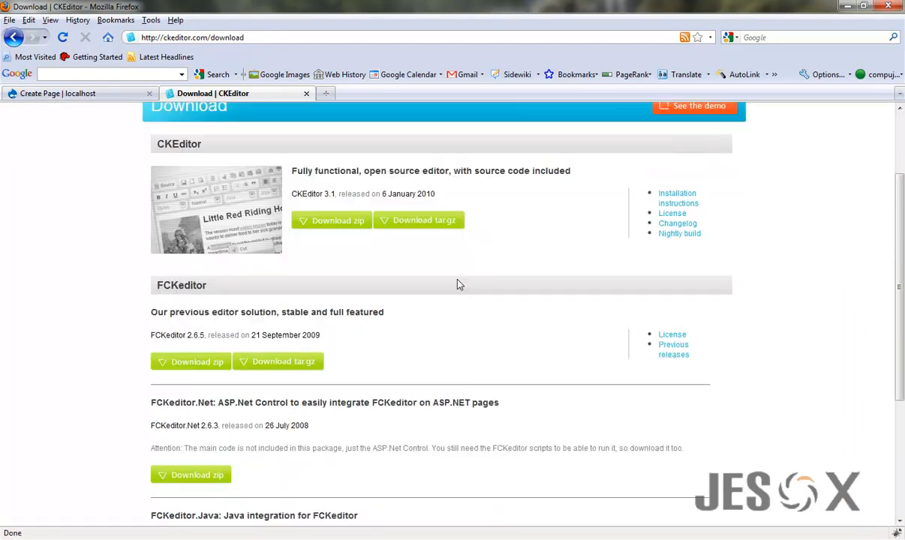
scroll("up", 3)
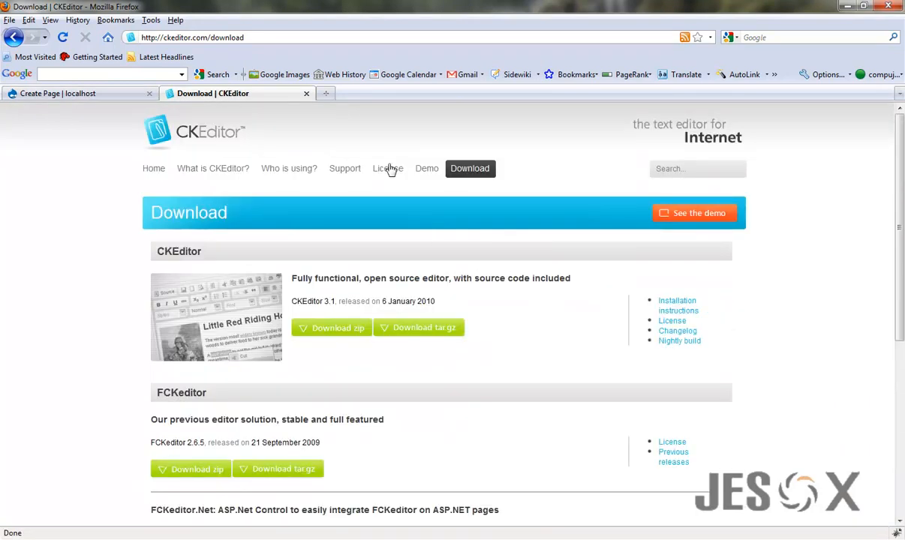
left_click(345, 168)
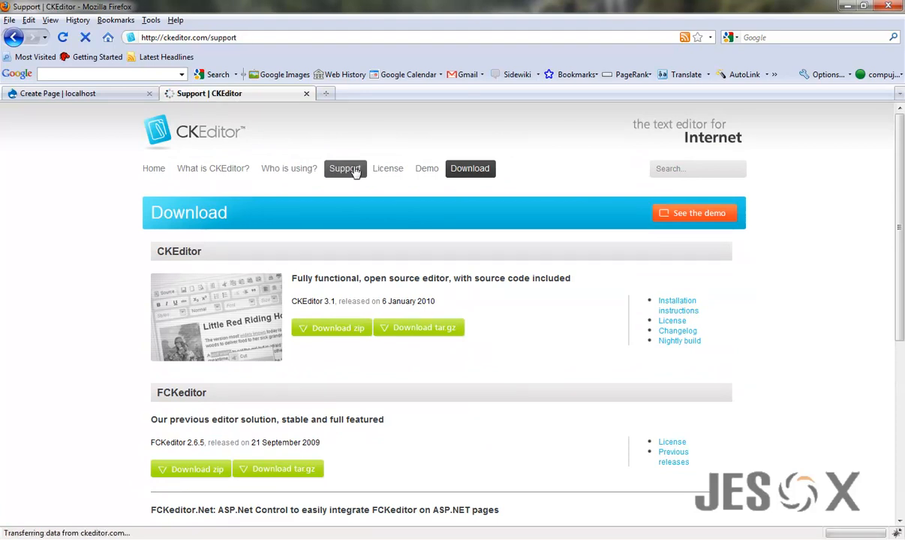
left_click(346, 168)
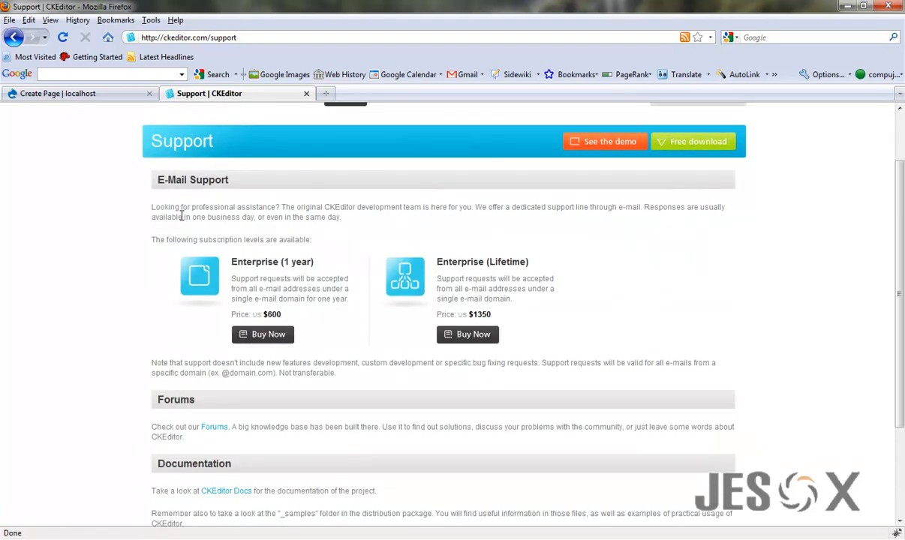
- Copy the E-Mail Support section, from its heading through the plan boxes and note
double_click(192, 180)
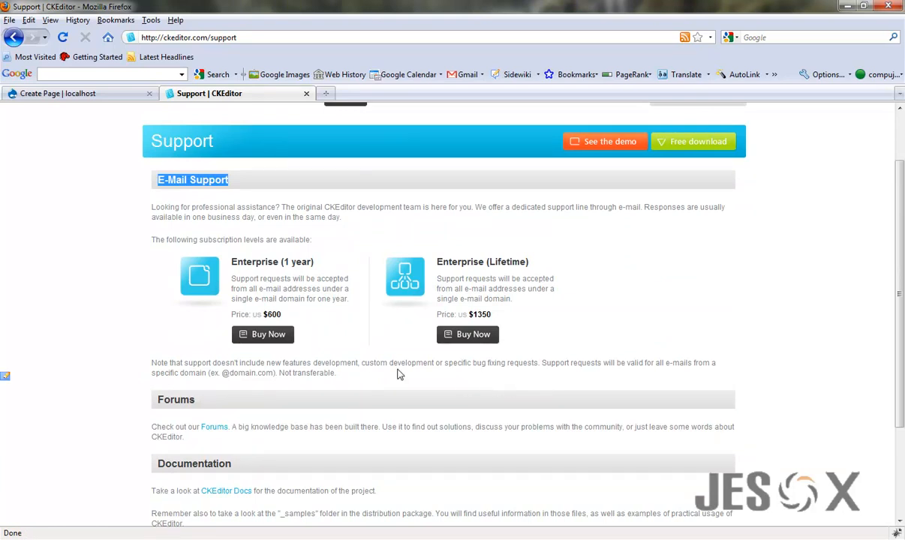
left_click_drag(207, 216, 336, 372)
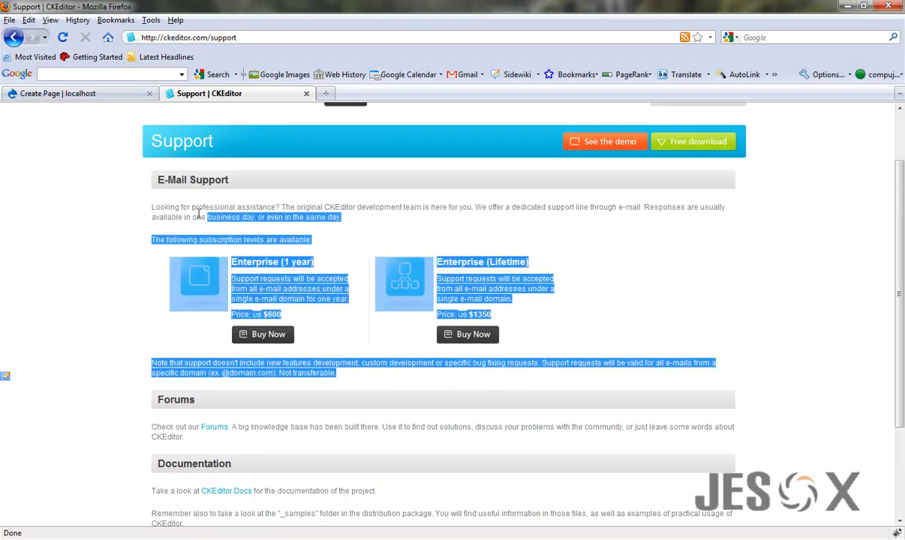
right_click(213, 212)
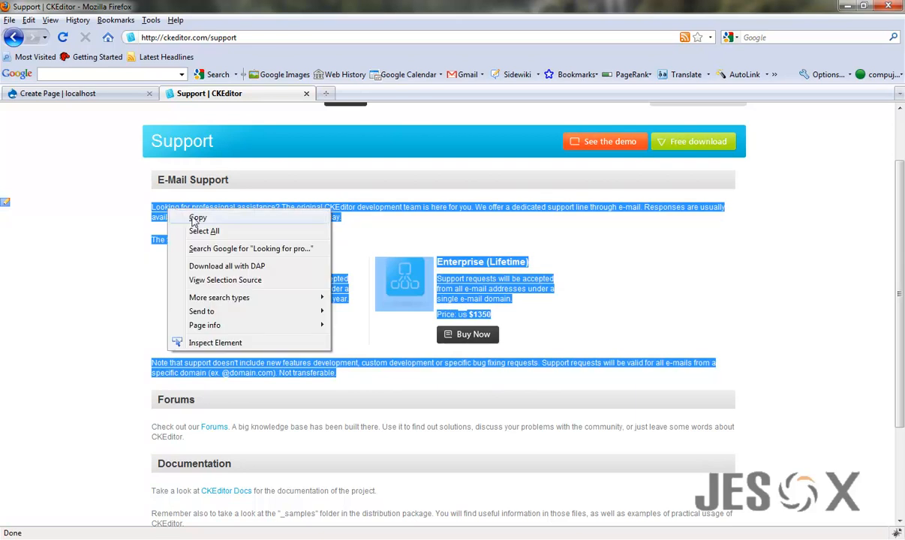
left_click(75, 93)
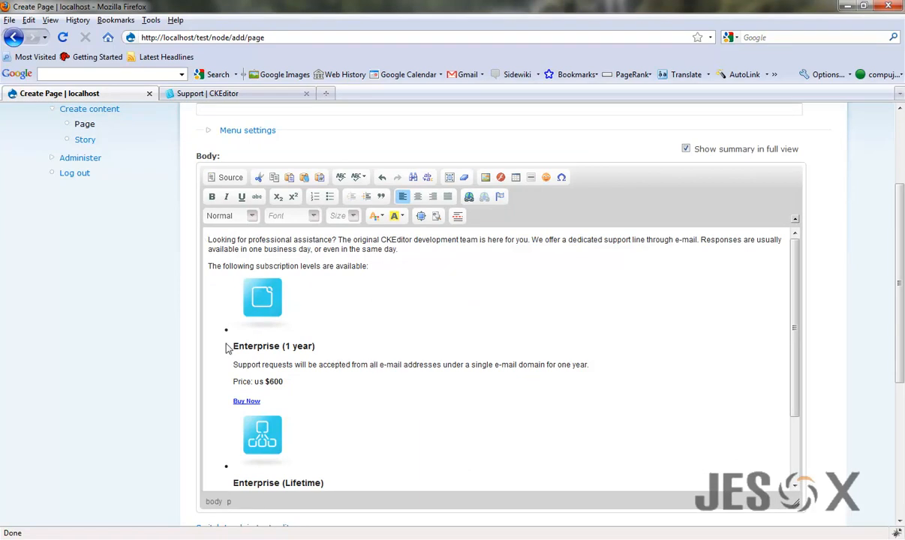
- Review the pasted support text in the body field against the CKEditor source page
scroll("down", 3)
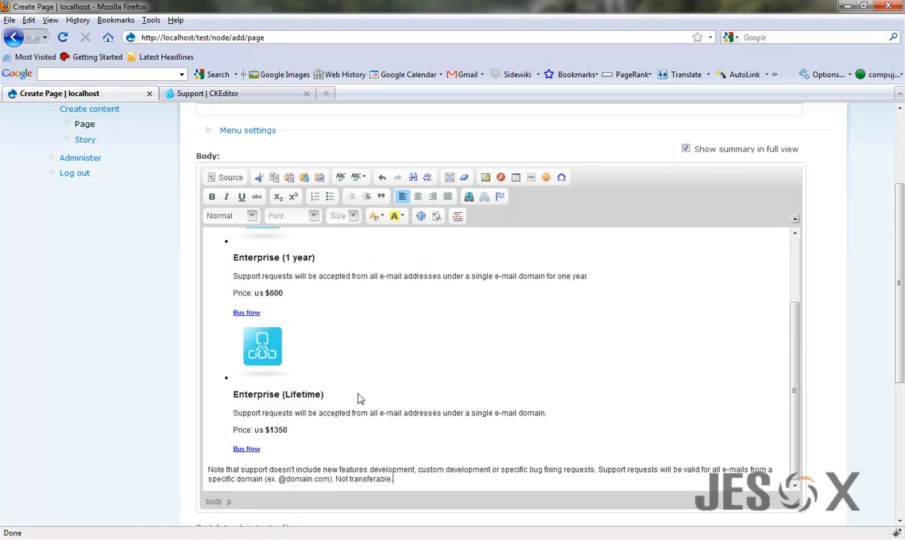
left_click(210, 93)
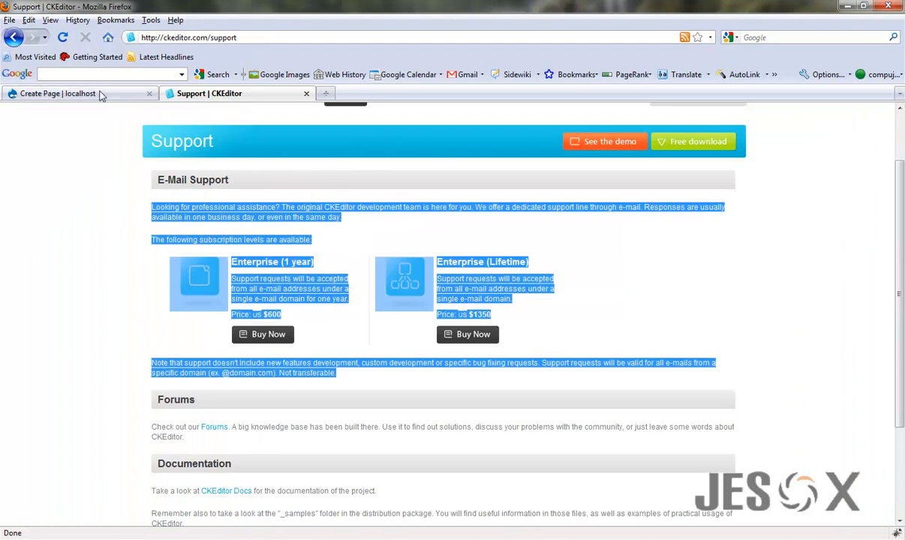
left_click(57, 93)
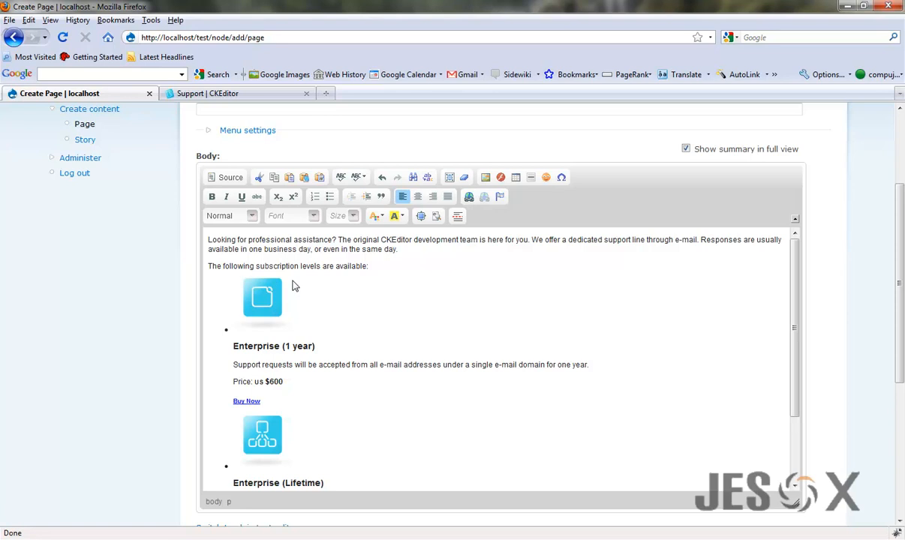
mouse_move(330, 265)
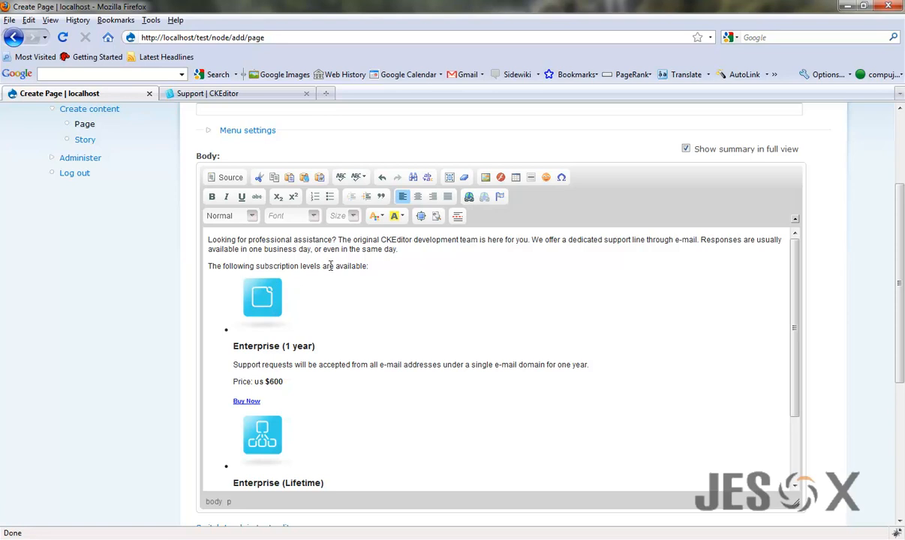
mouse_move(405, 255)
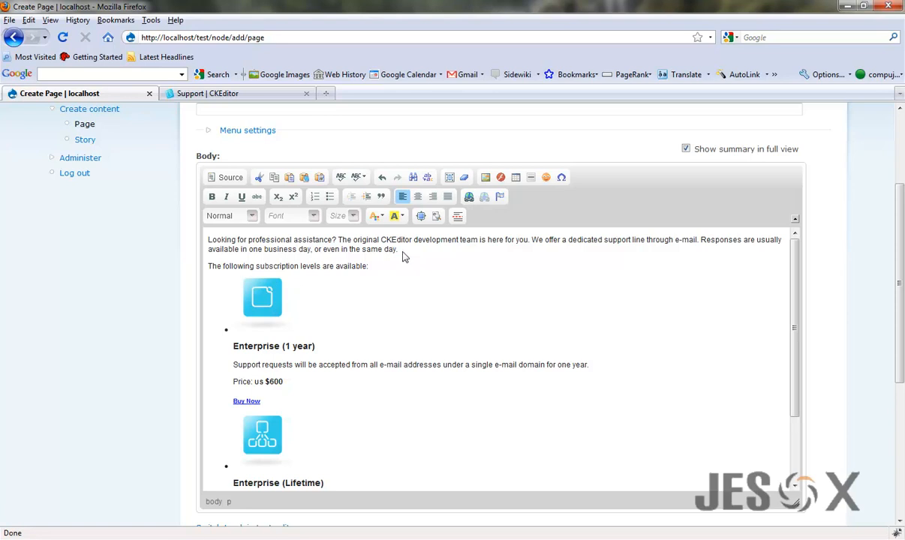